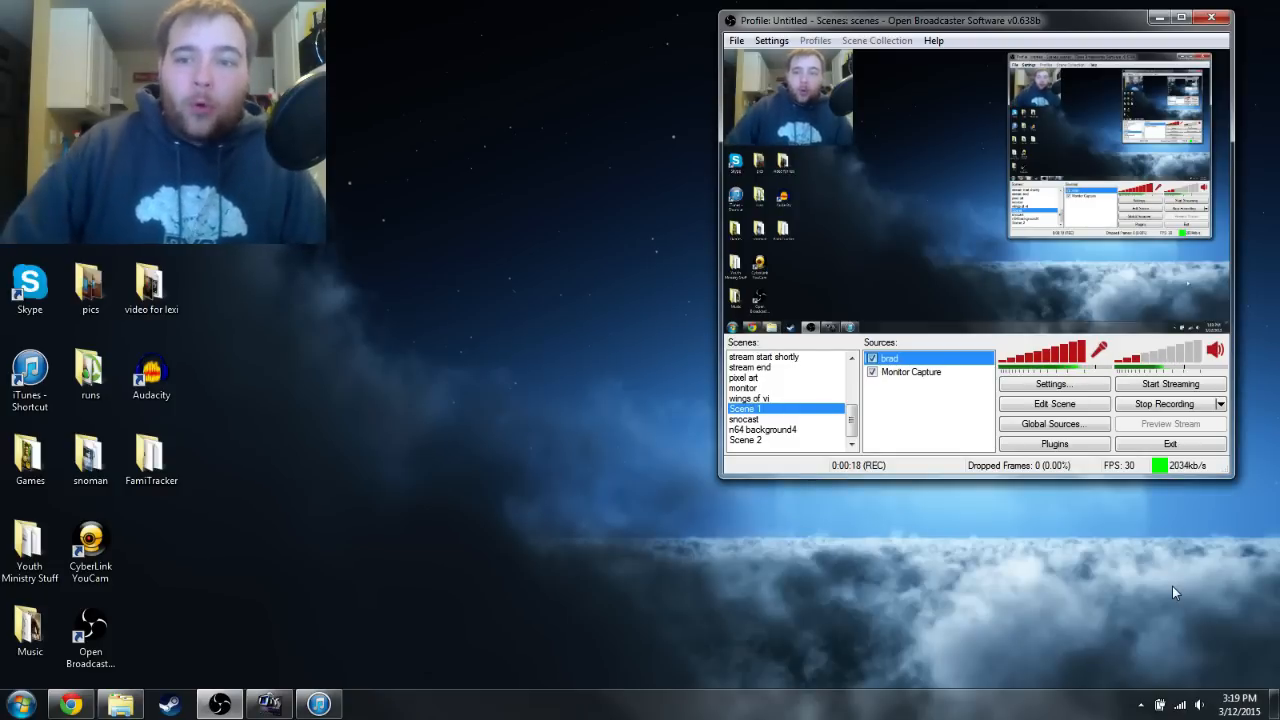
mouse_move(784, 284)
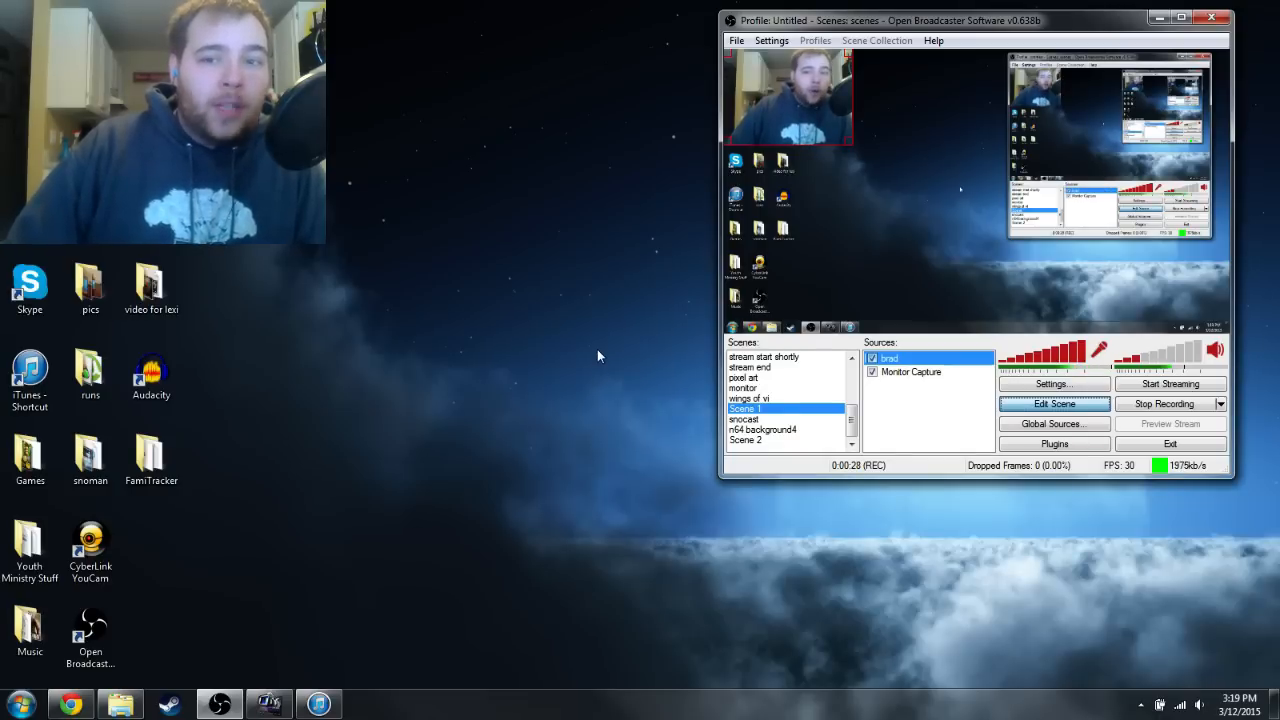
mouse_move(618, 340)
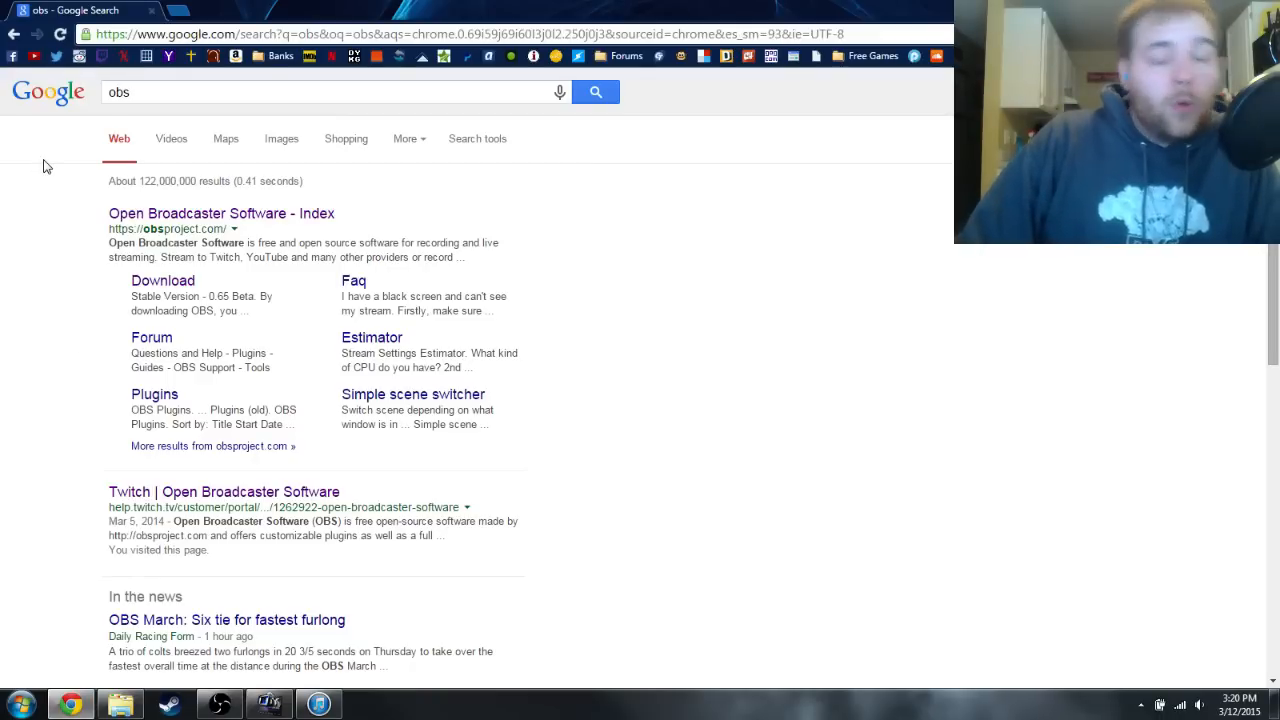
mouse_move(390, 240)
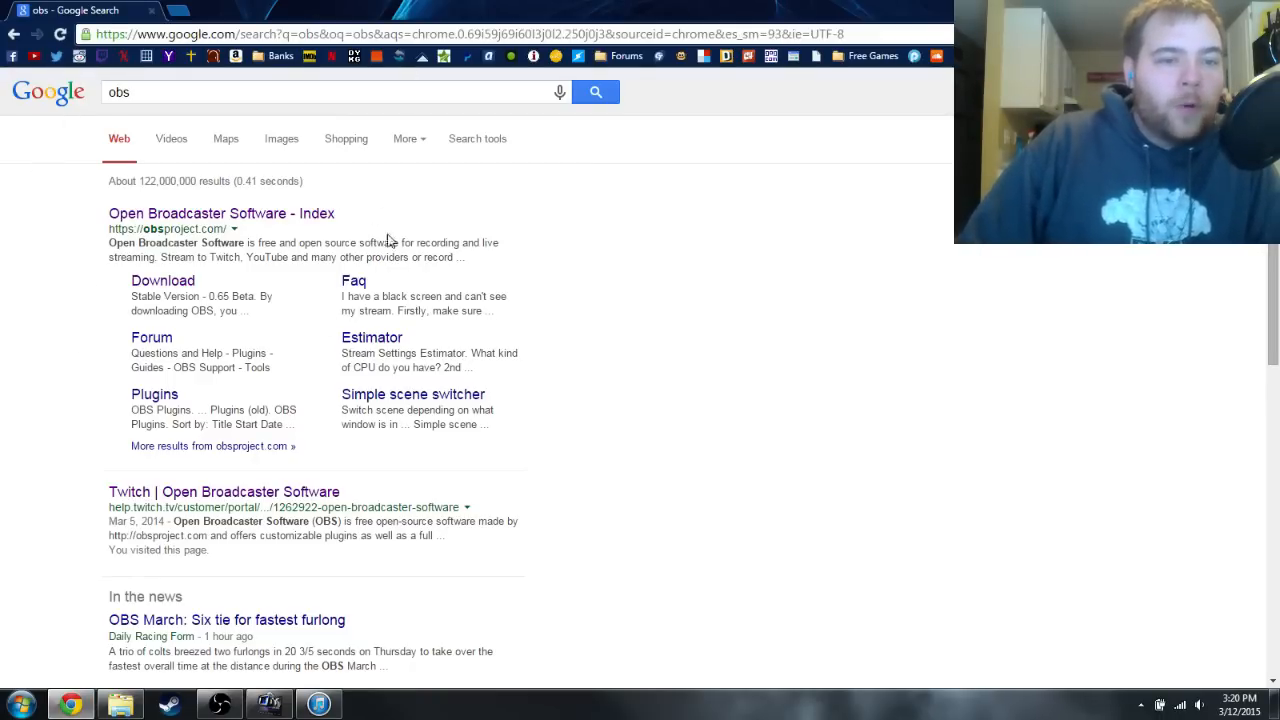
Reach obsproject.com from the search result and start the original OBS installer download.
click(162, 280)
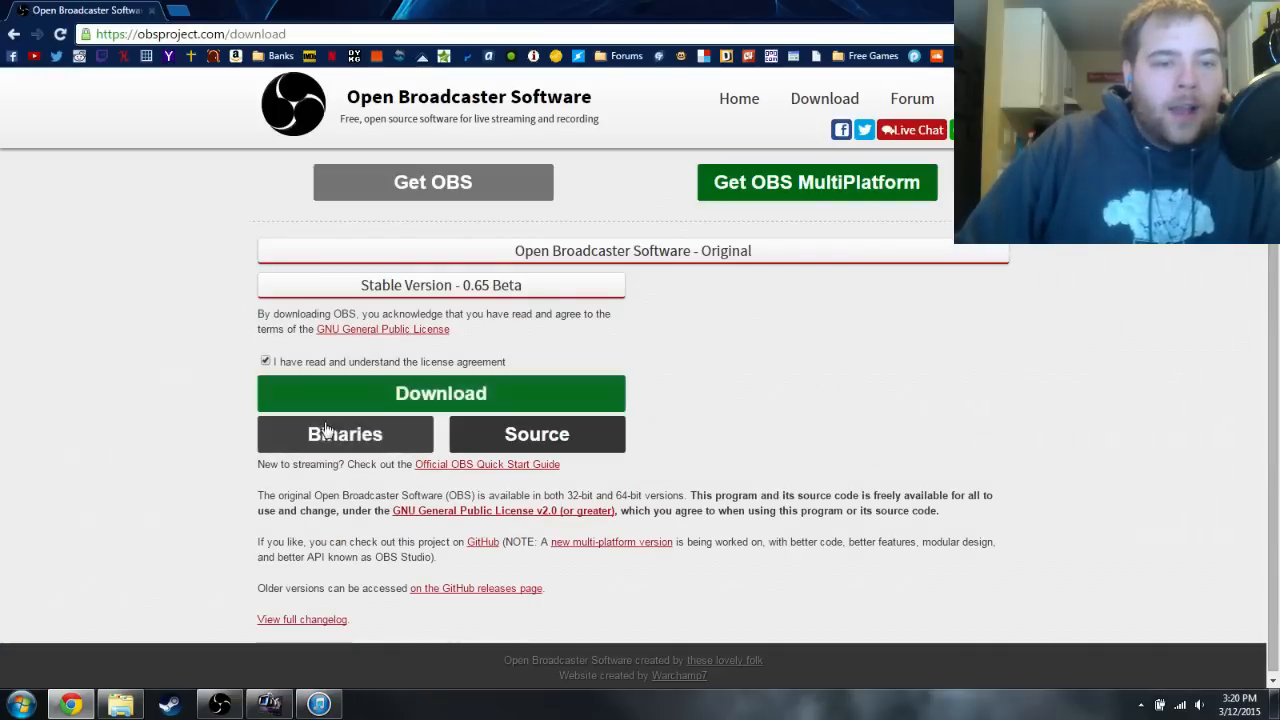
click(440, 392)
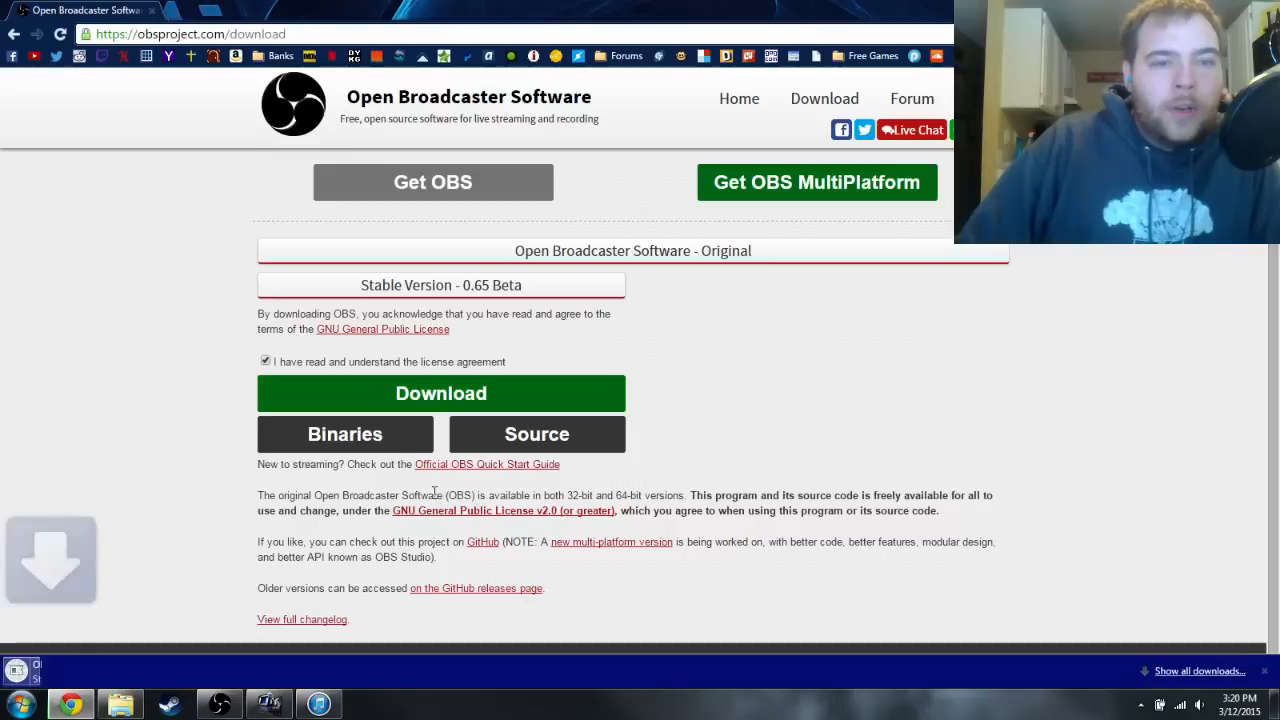
click(440, 392)
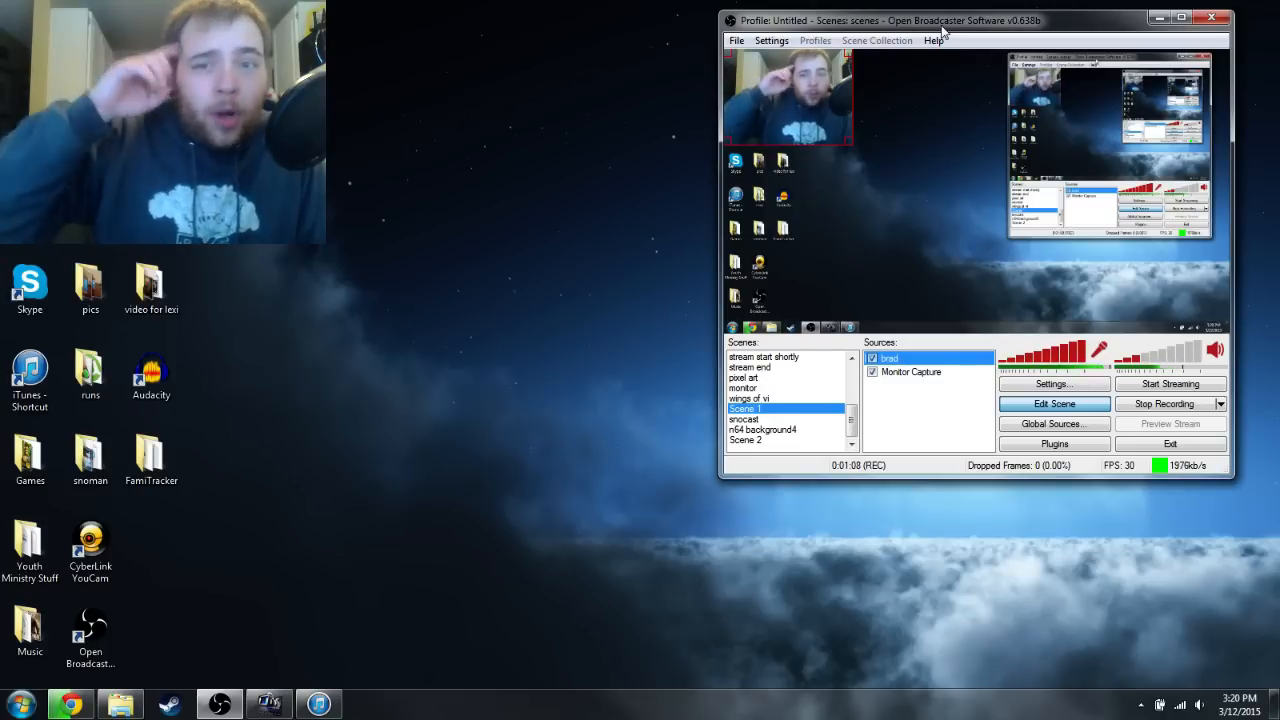
mouse_move(1124, 378)
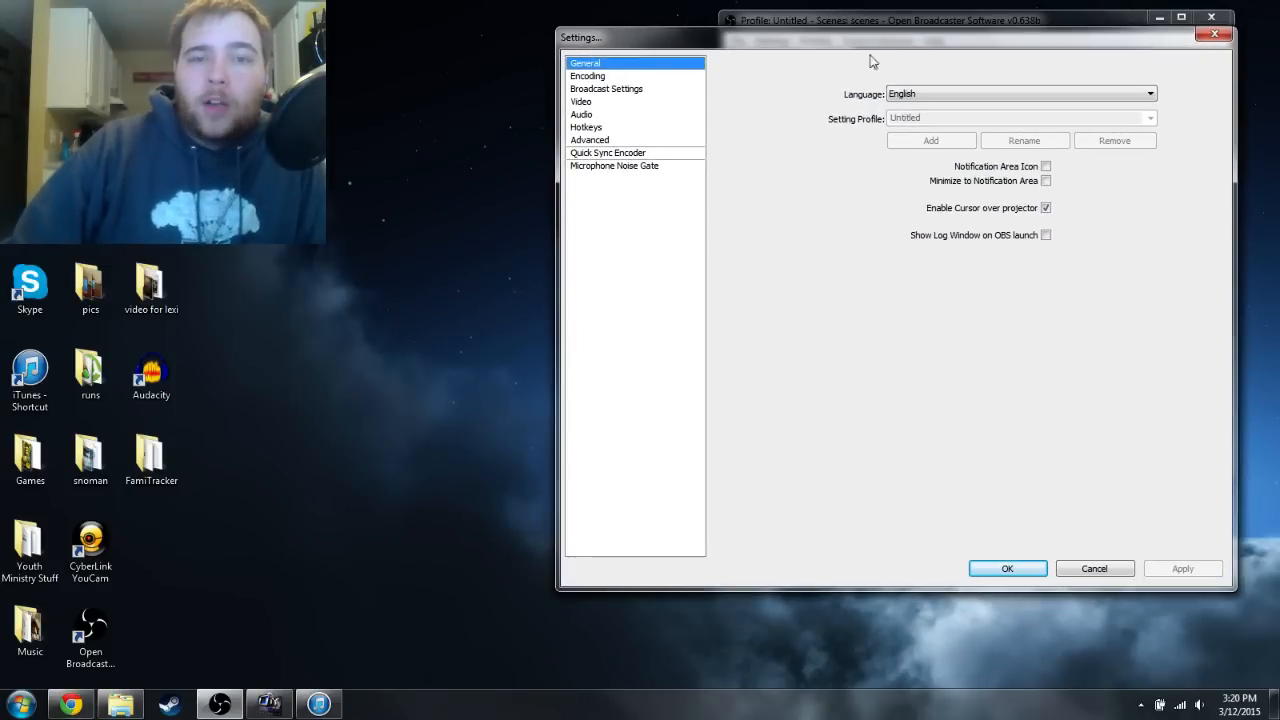
click(606, 88)
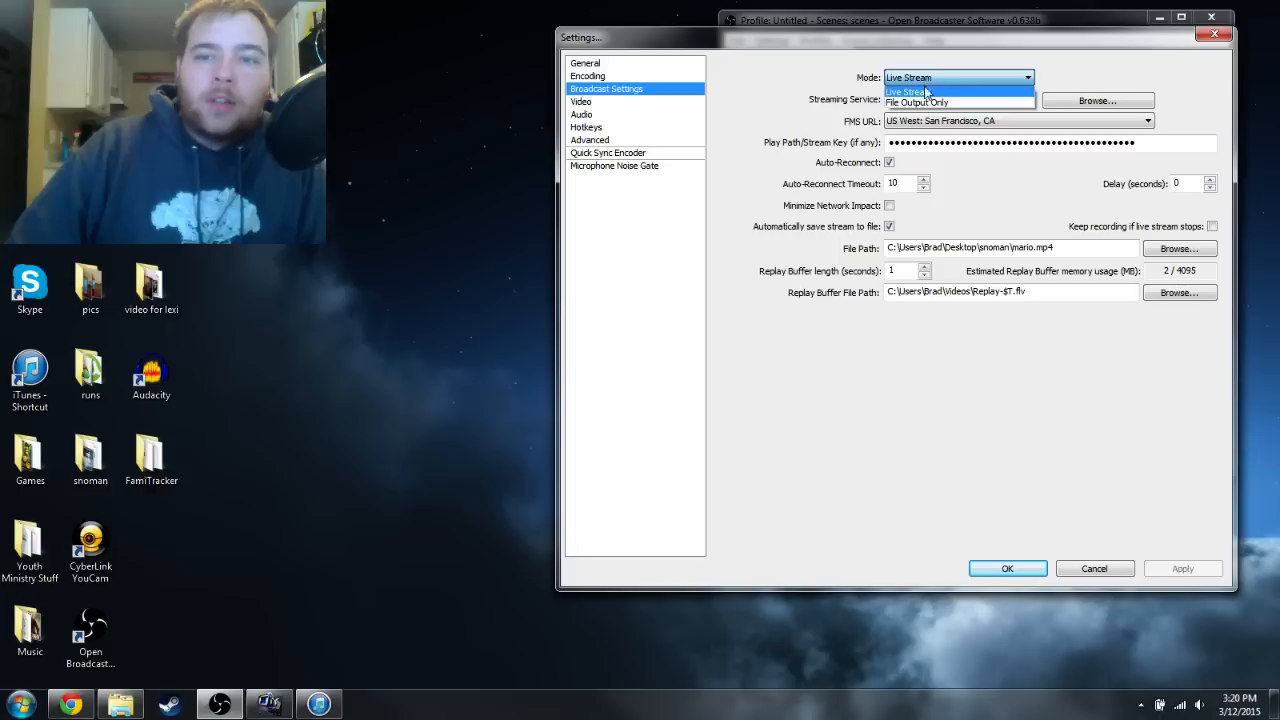
mouse_move(916, 102)
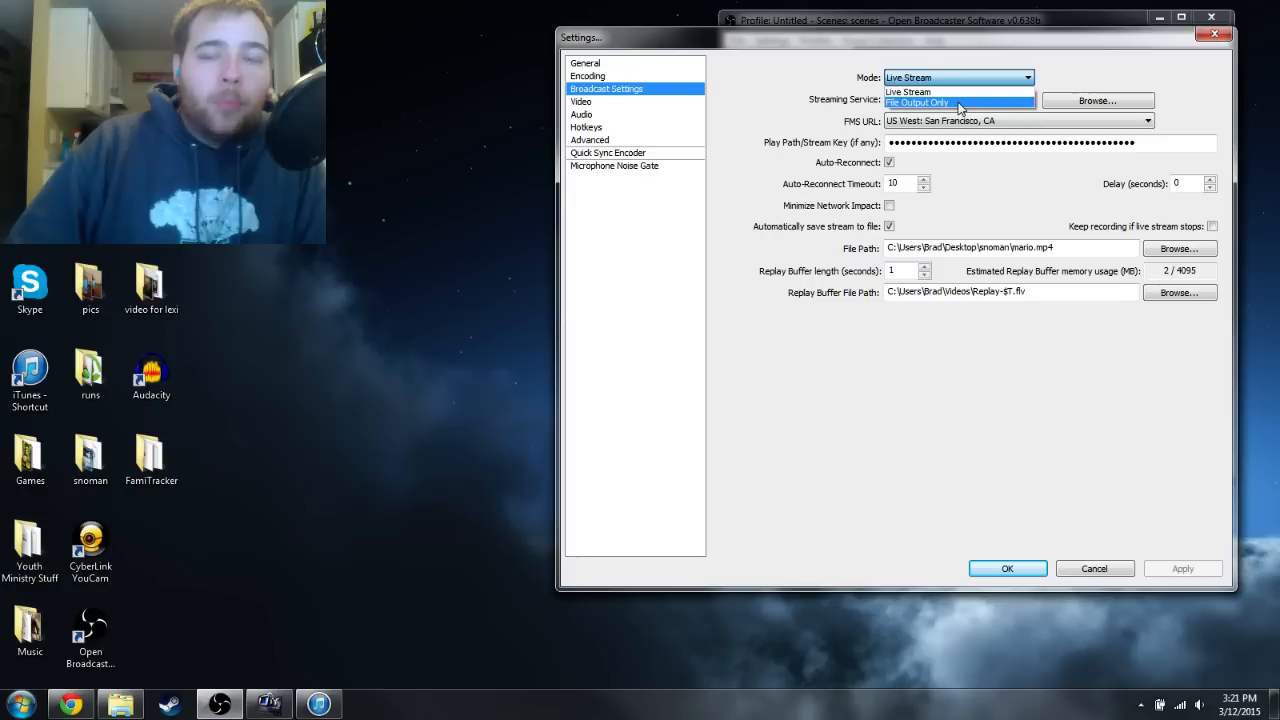
click(908, 92)
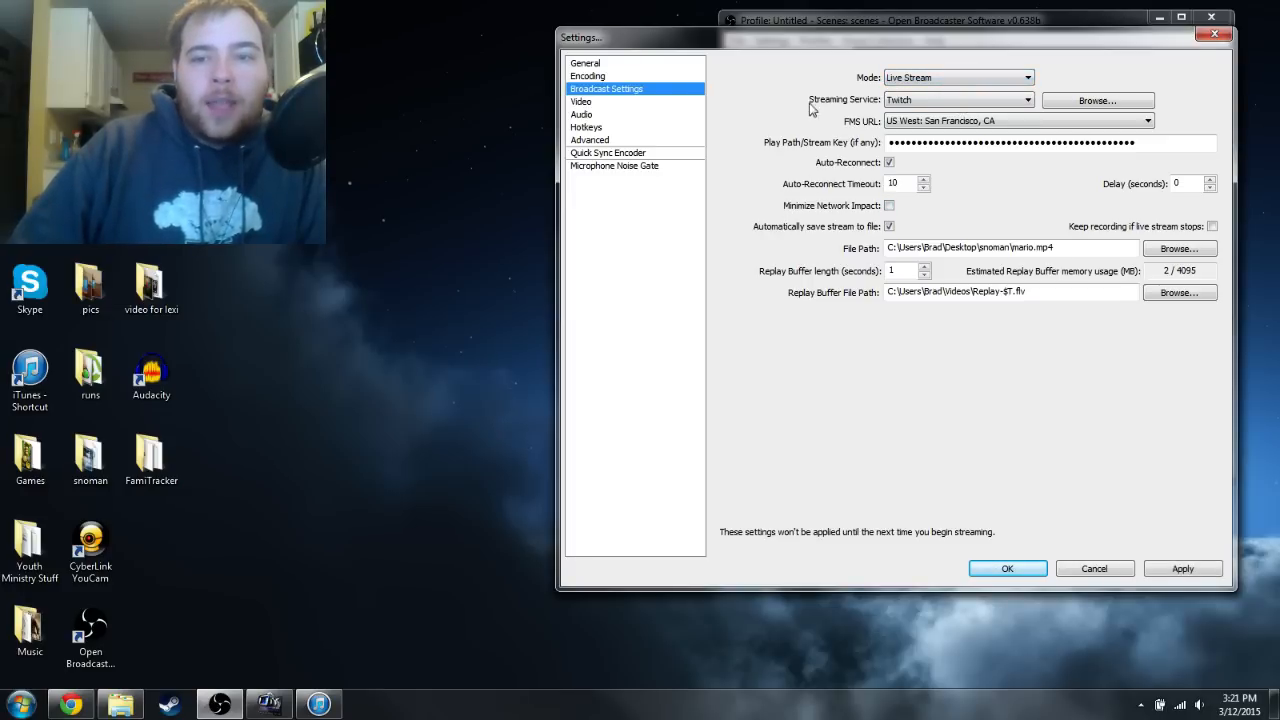
click(580, 100)
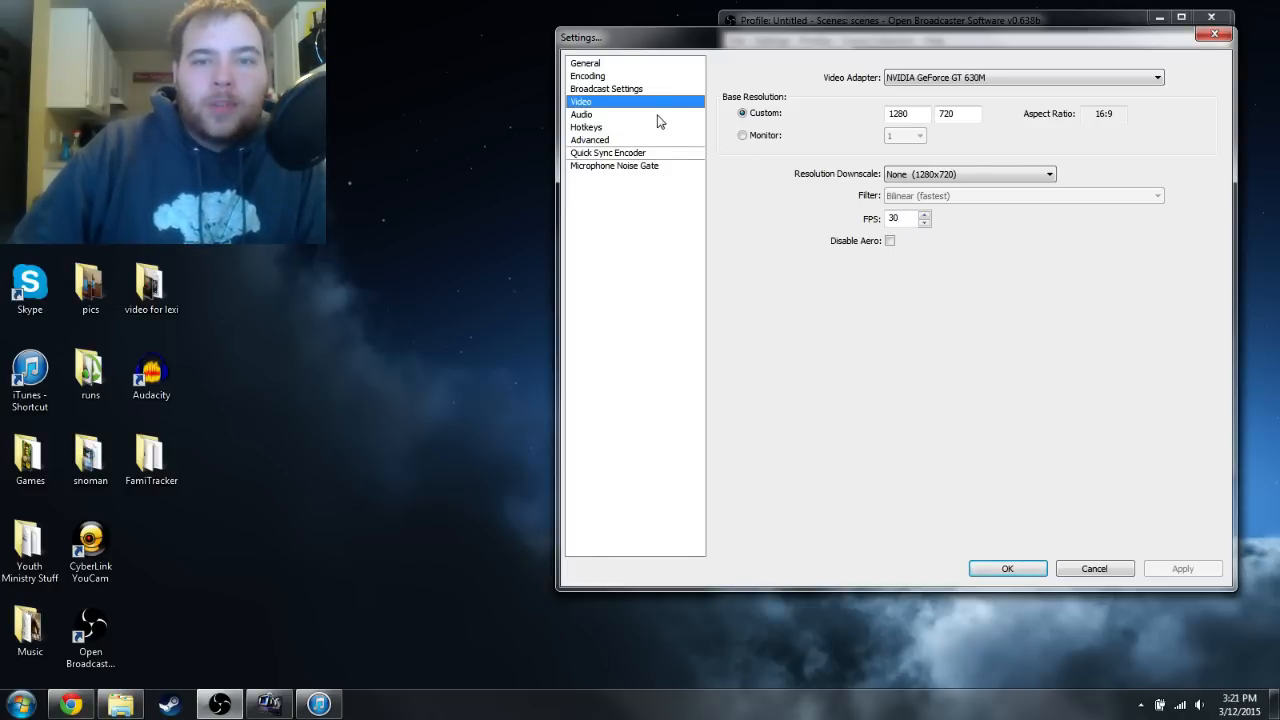
click(580, 114)
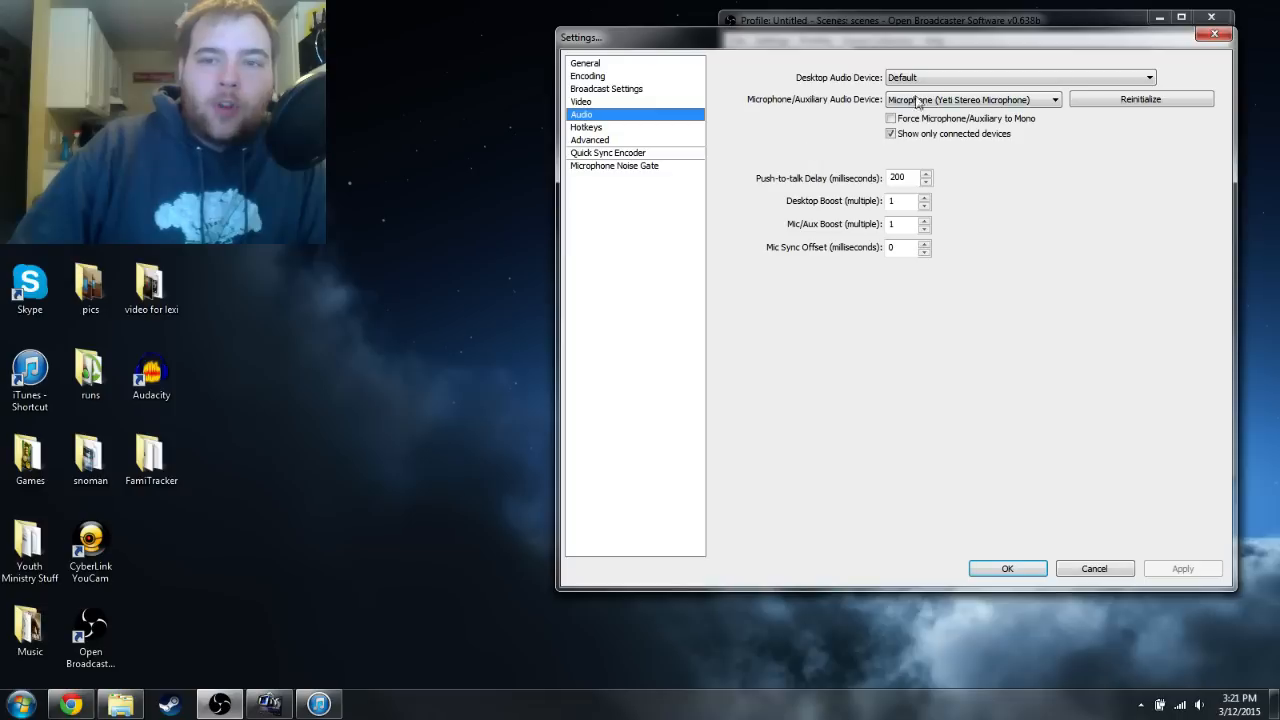
click(1052, 100)
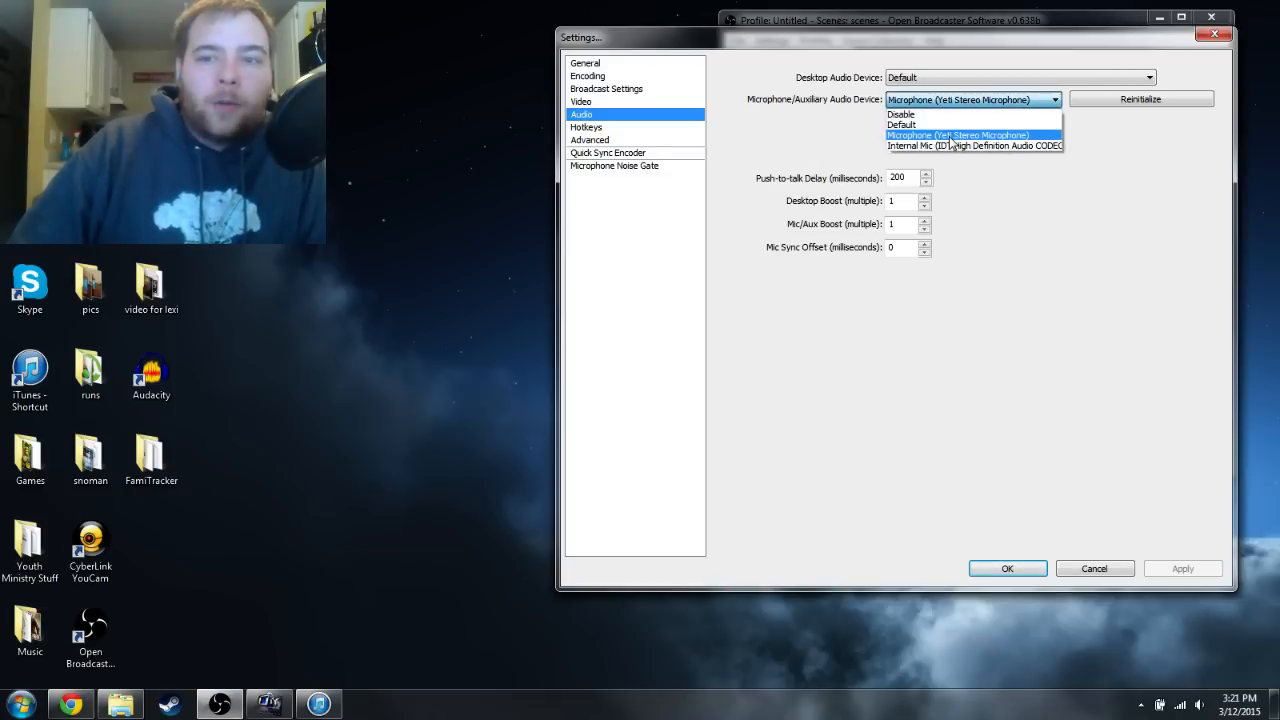
click(958, 136)
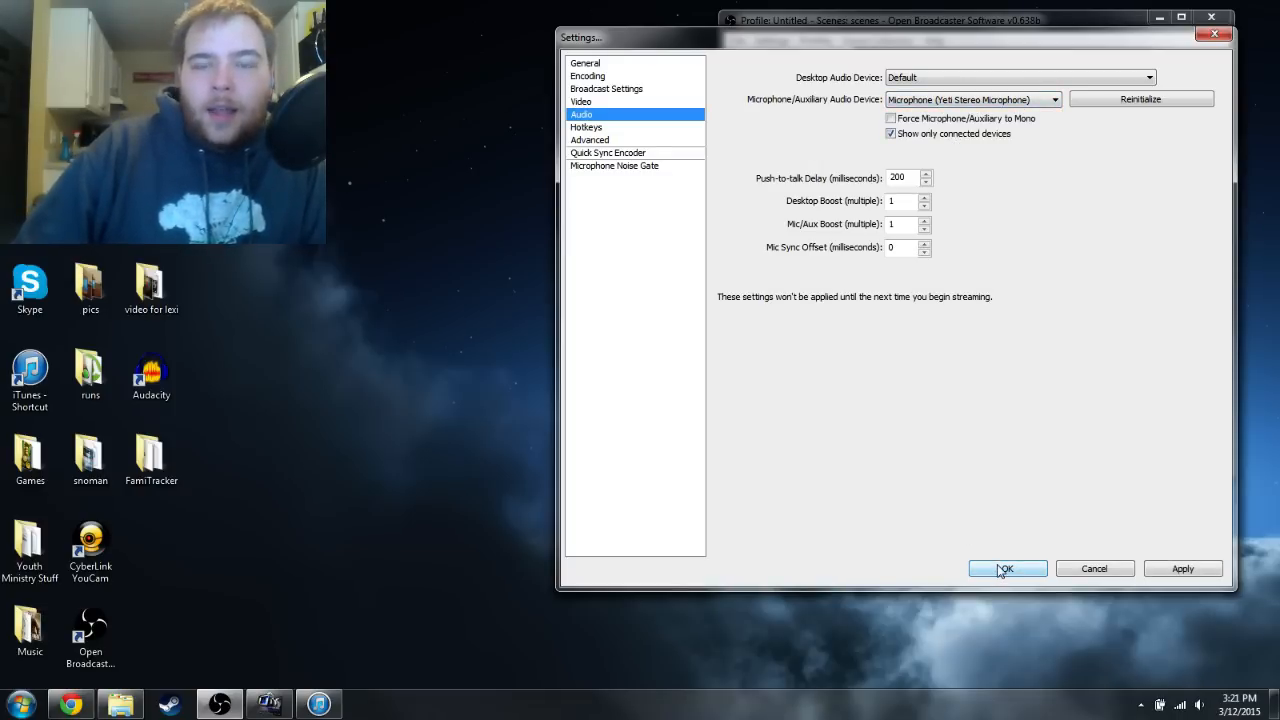
click(1004, 568)
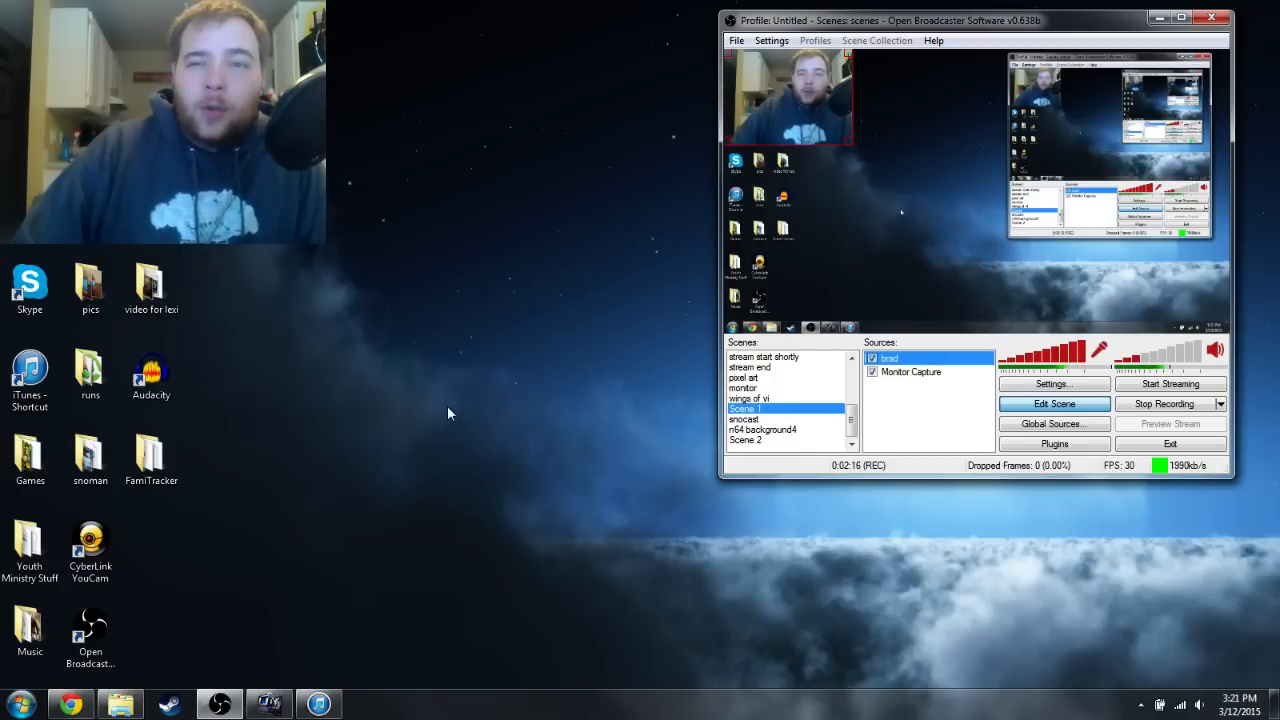
mouse_move(472, 390)
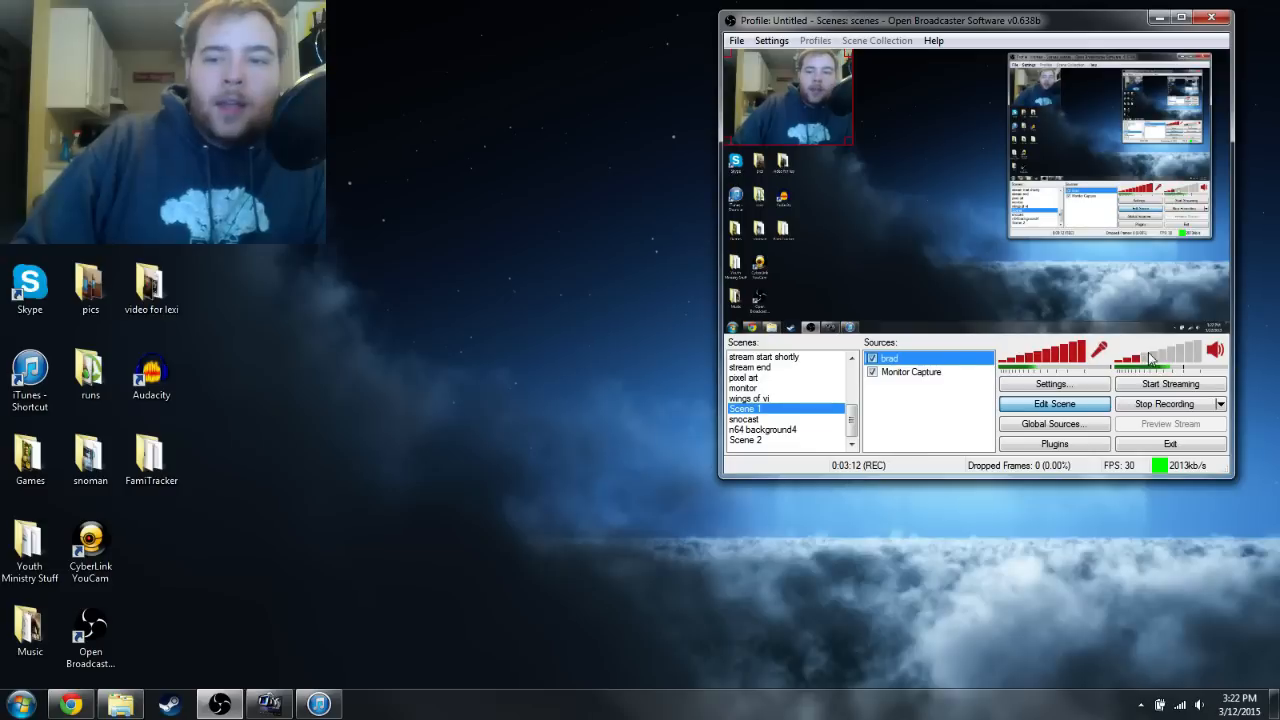
mouse_move(968, 424)
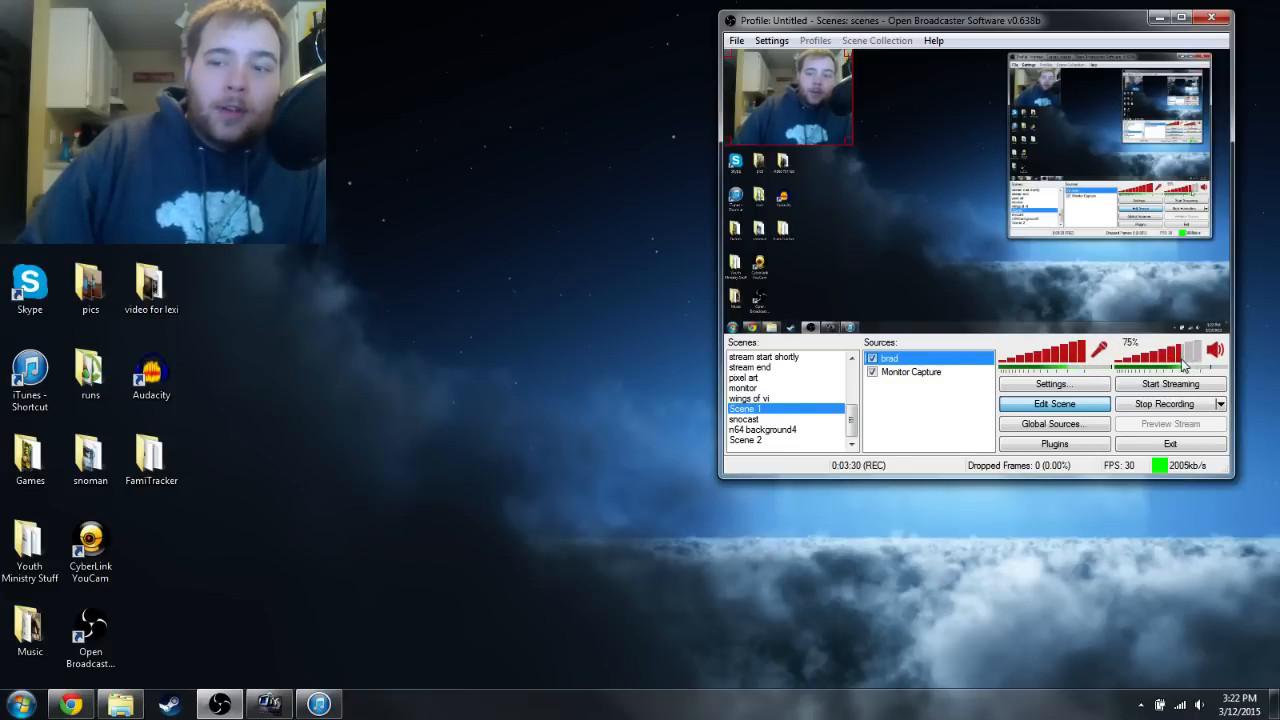
Lower the desktop audio volume slider from 75% to about 25%.
drag(1196, 350, 1144, 350)
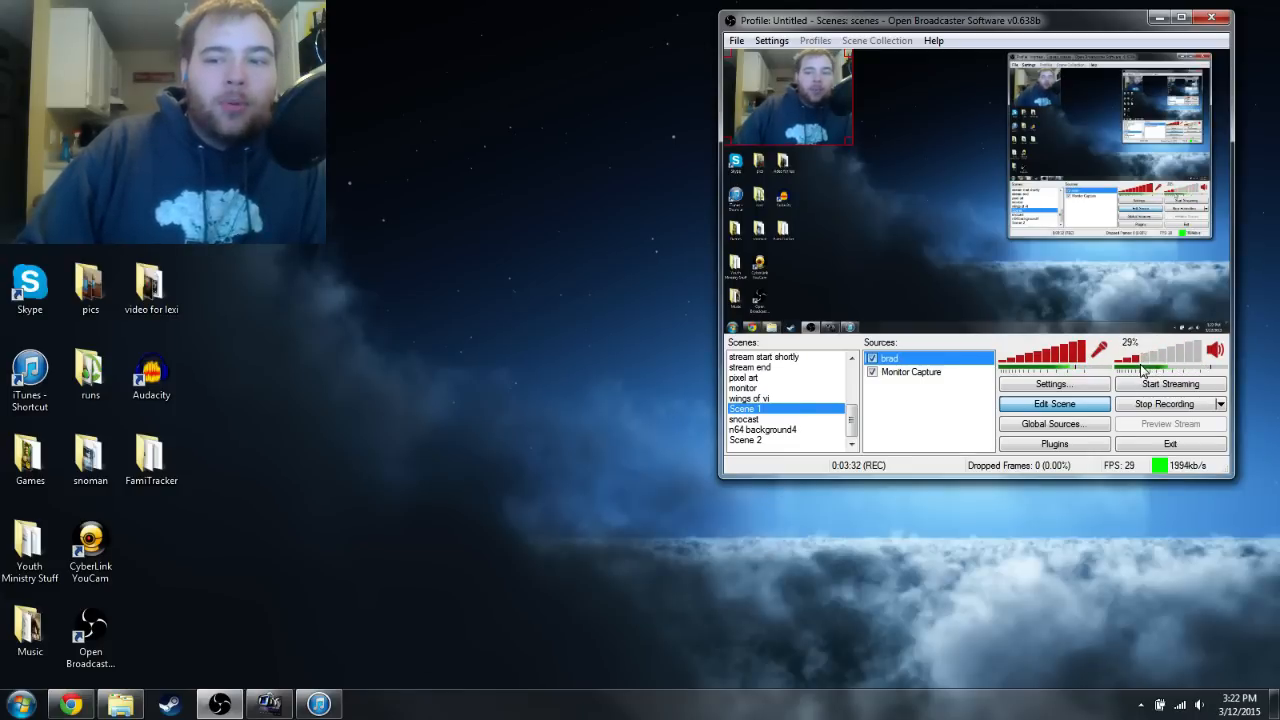
mouse_move(530, 400)
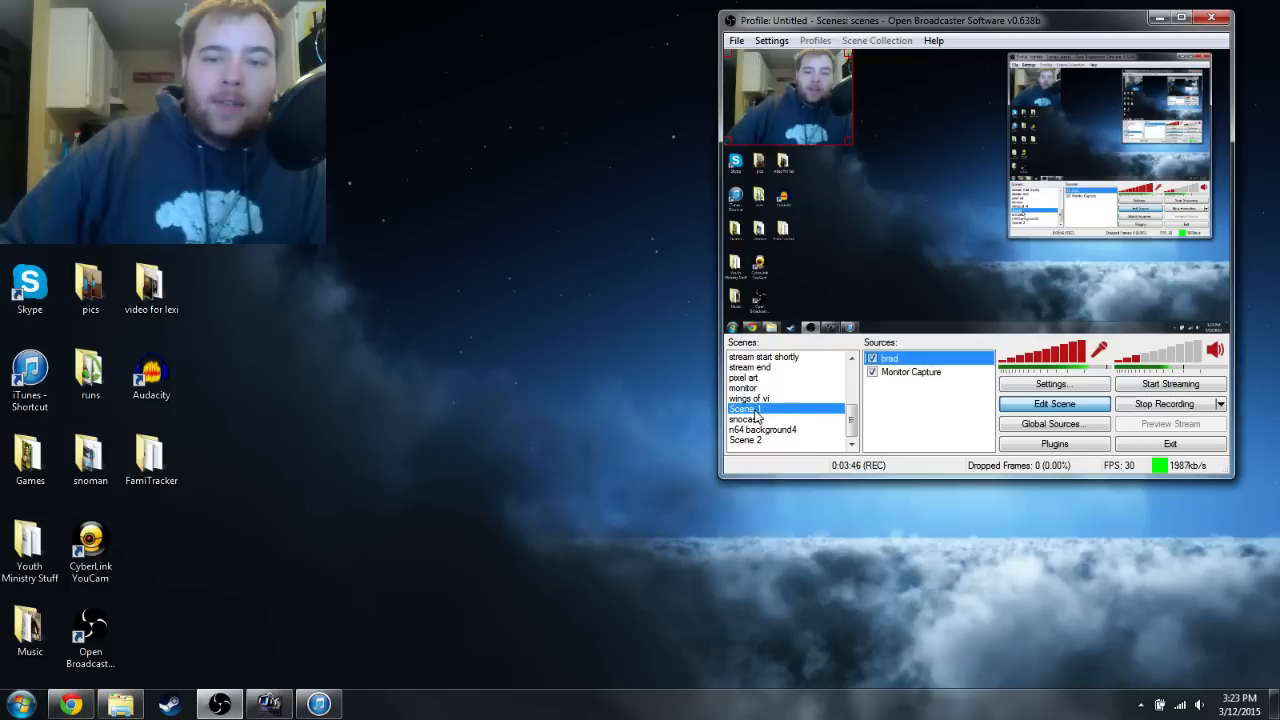
mouse_move(912, 84)
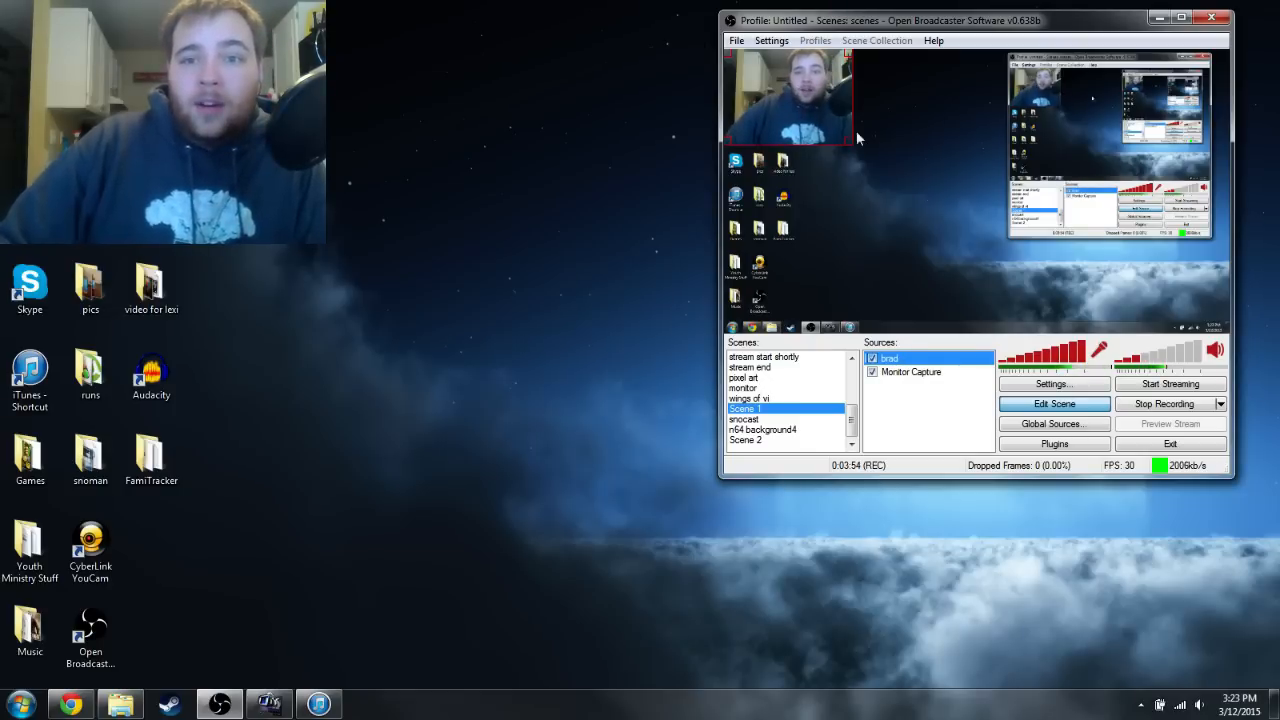
mouse_move(988, 340)
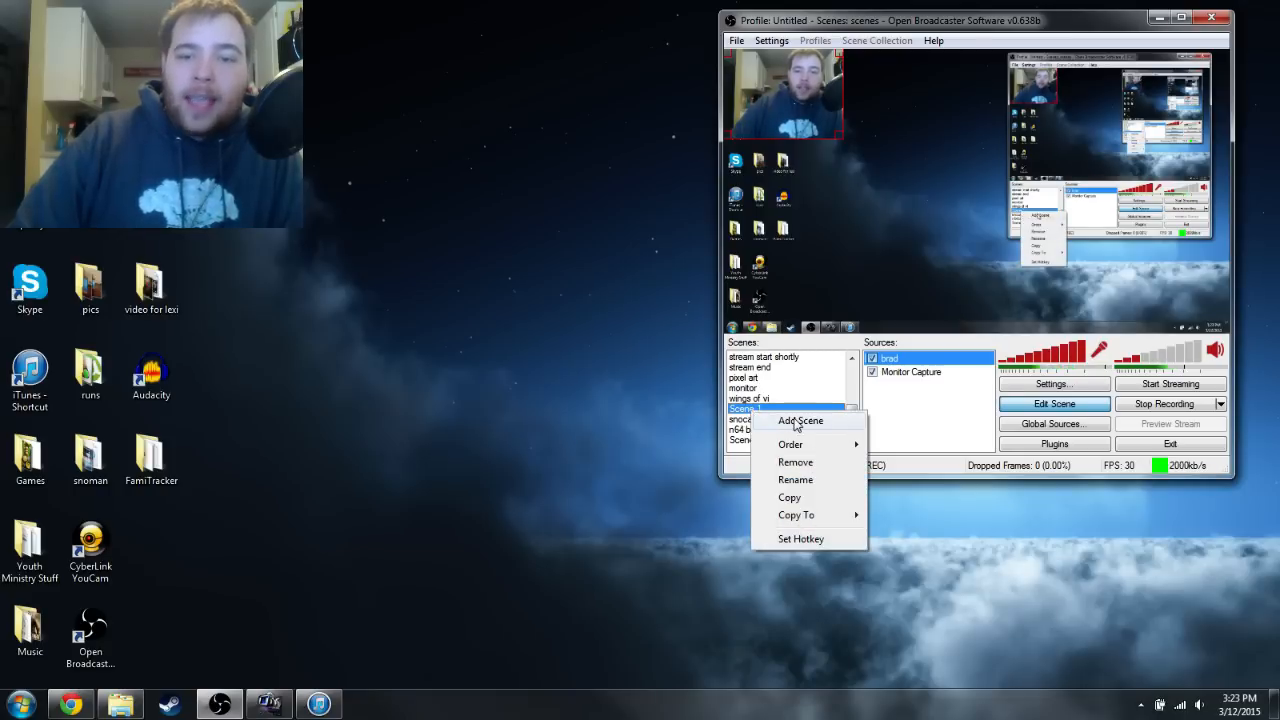
Add a new scene, then bring up the Sources context menu with the Add options.
click(800, 420)
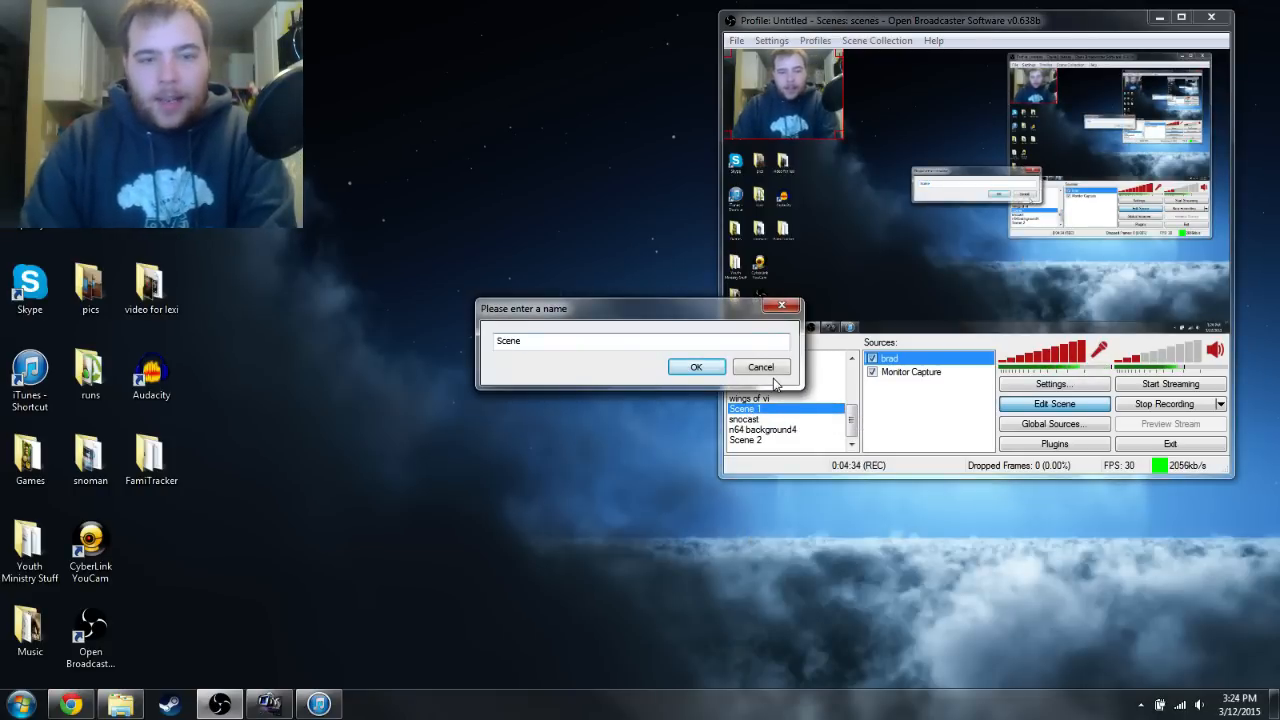
click(696, 366)
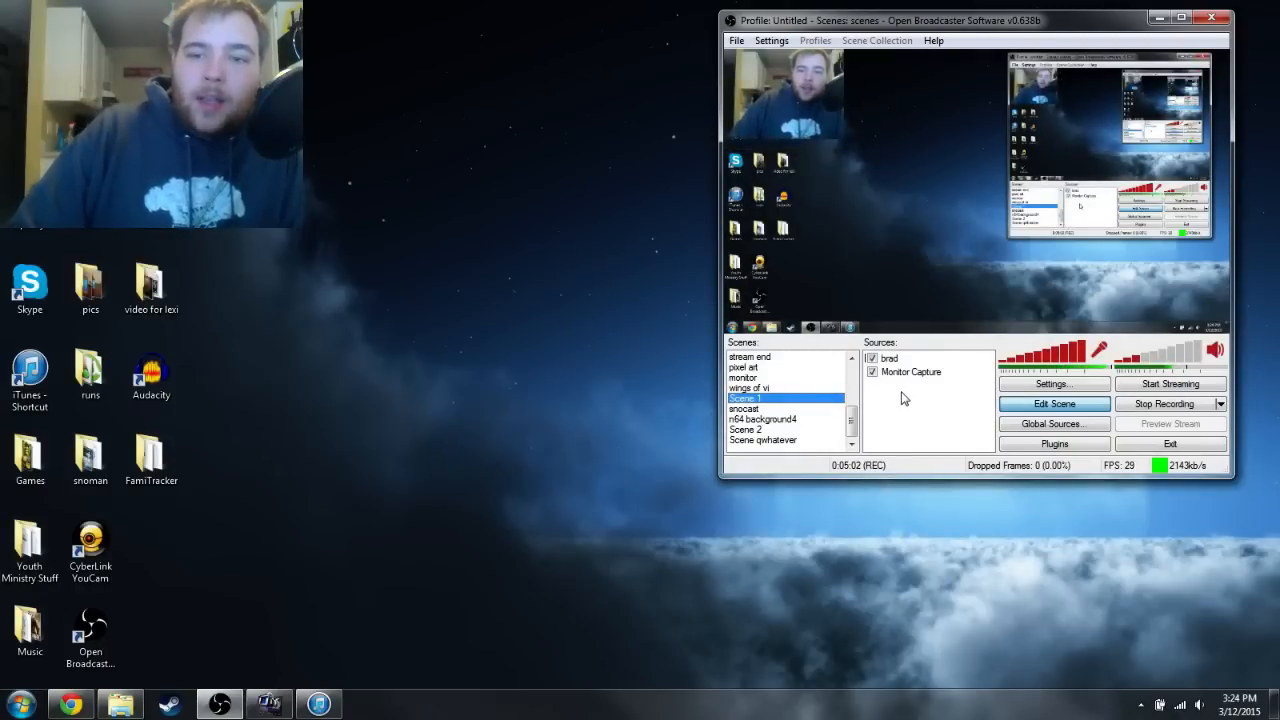
right_click(904, 400)
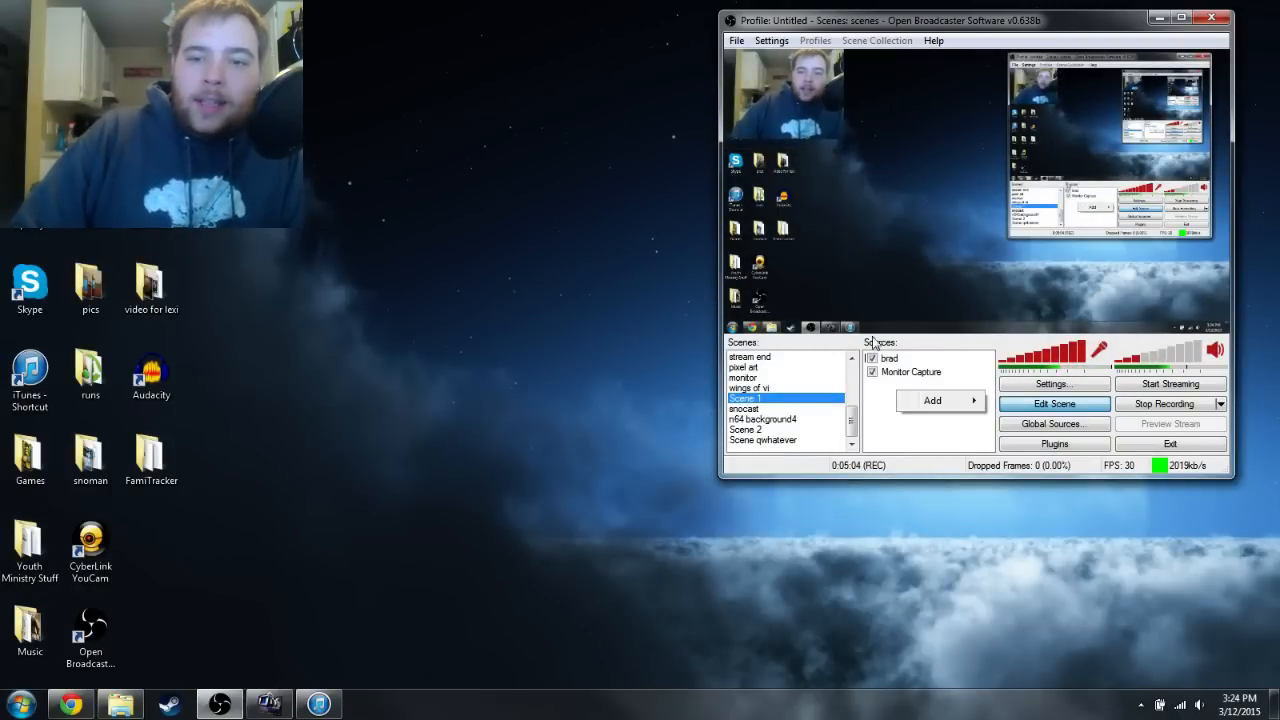
click(932, 400)
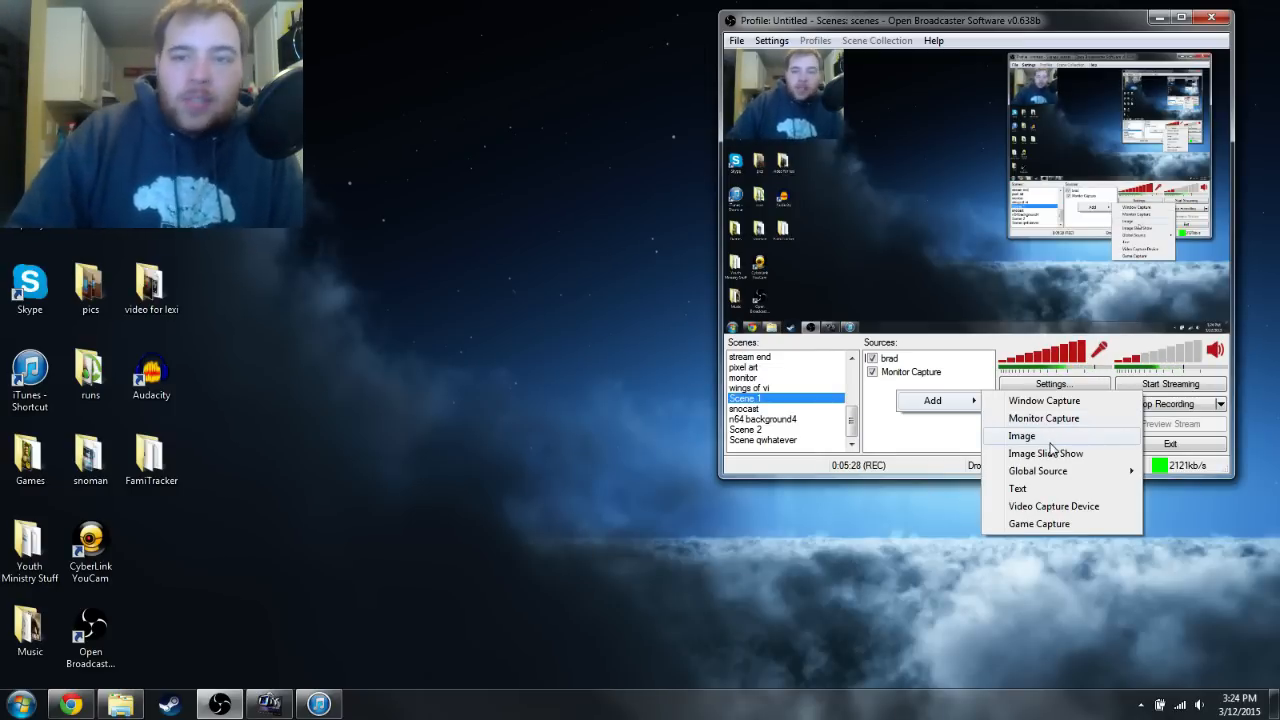
mouse_move(1036, 472)
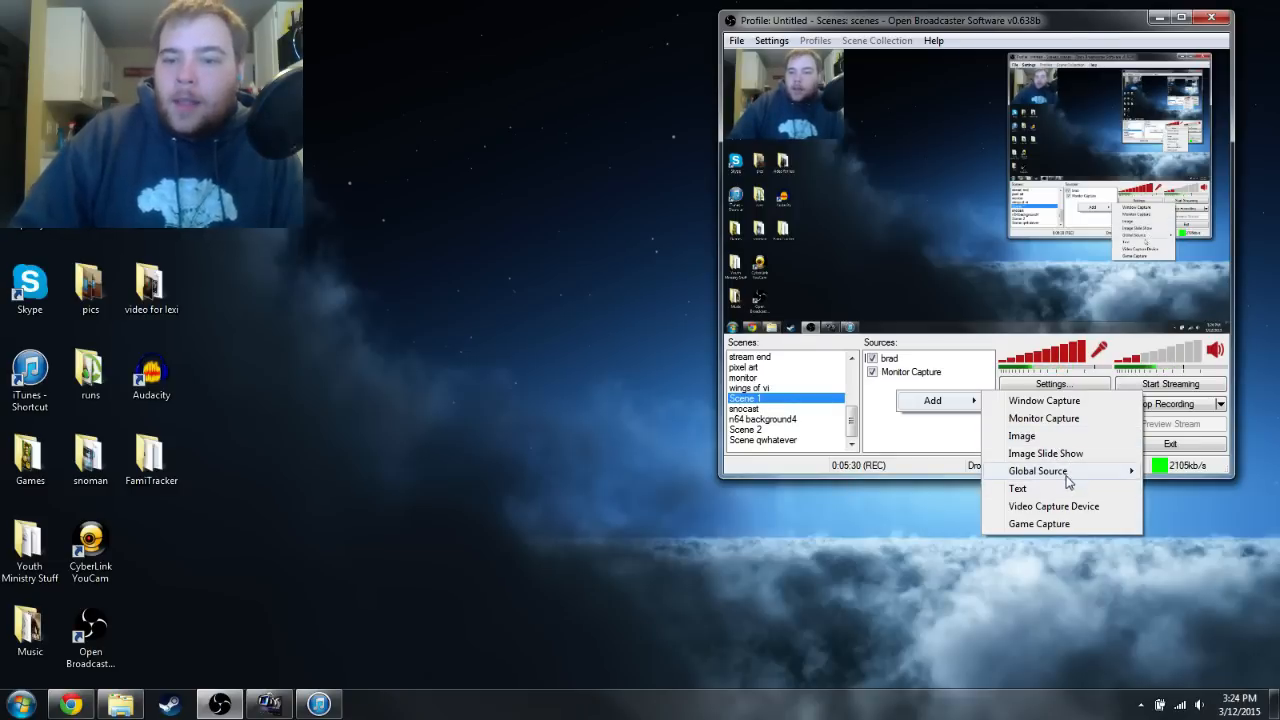
mouse_move(1056, 492)
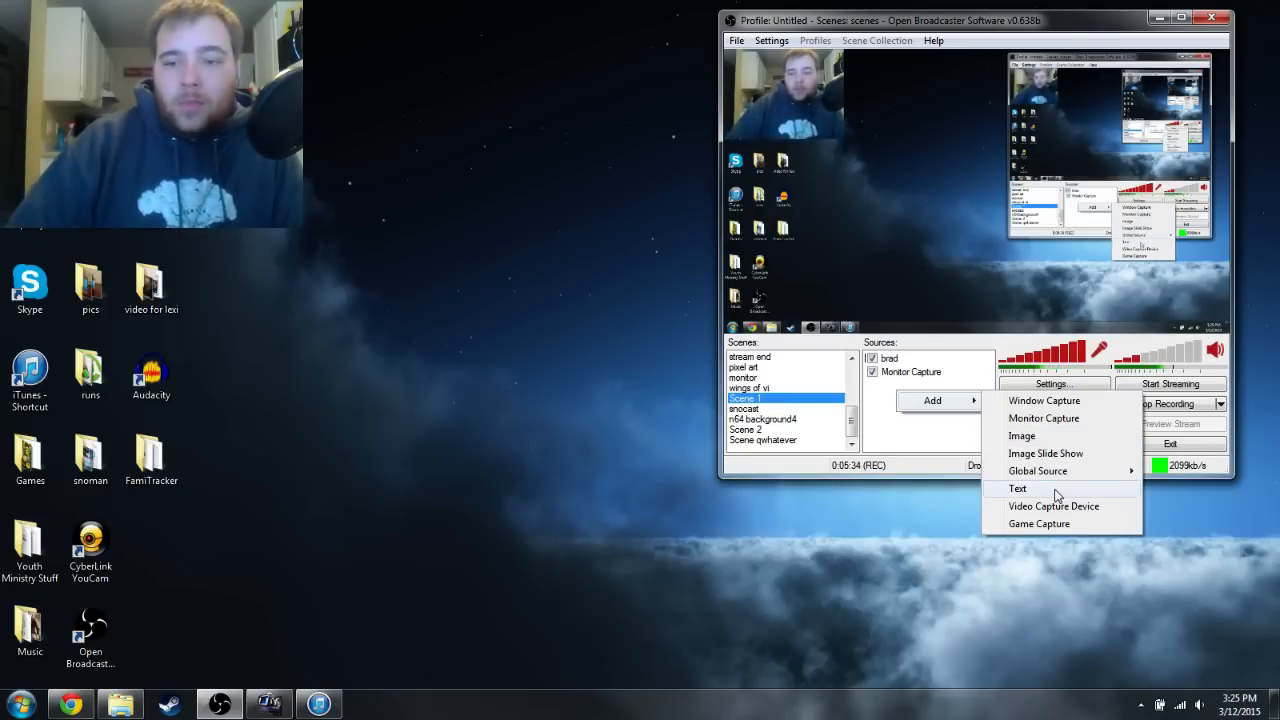
mouse_move(1038, 524)
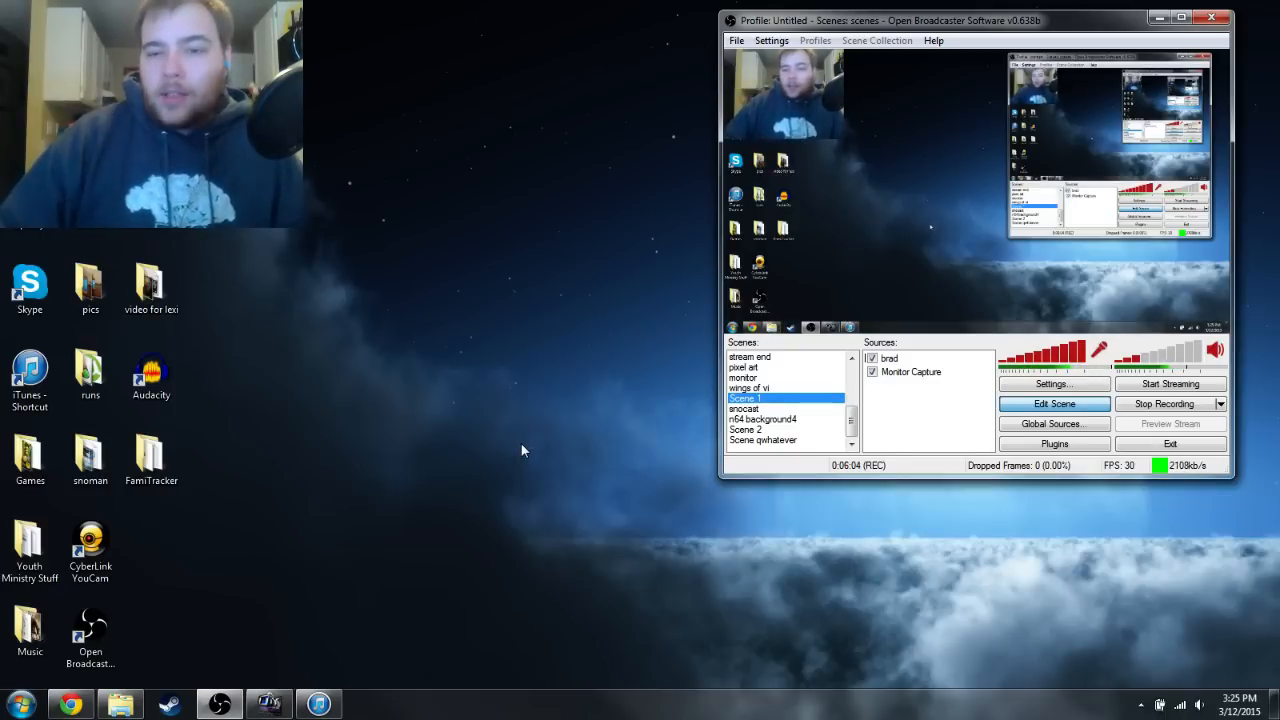
mouse_move(920, 410)
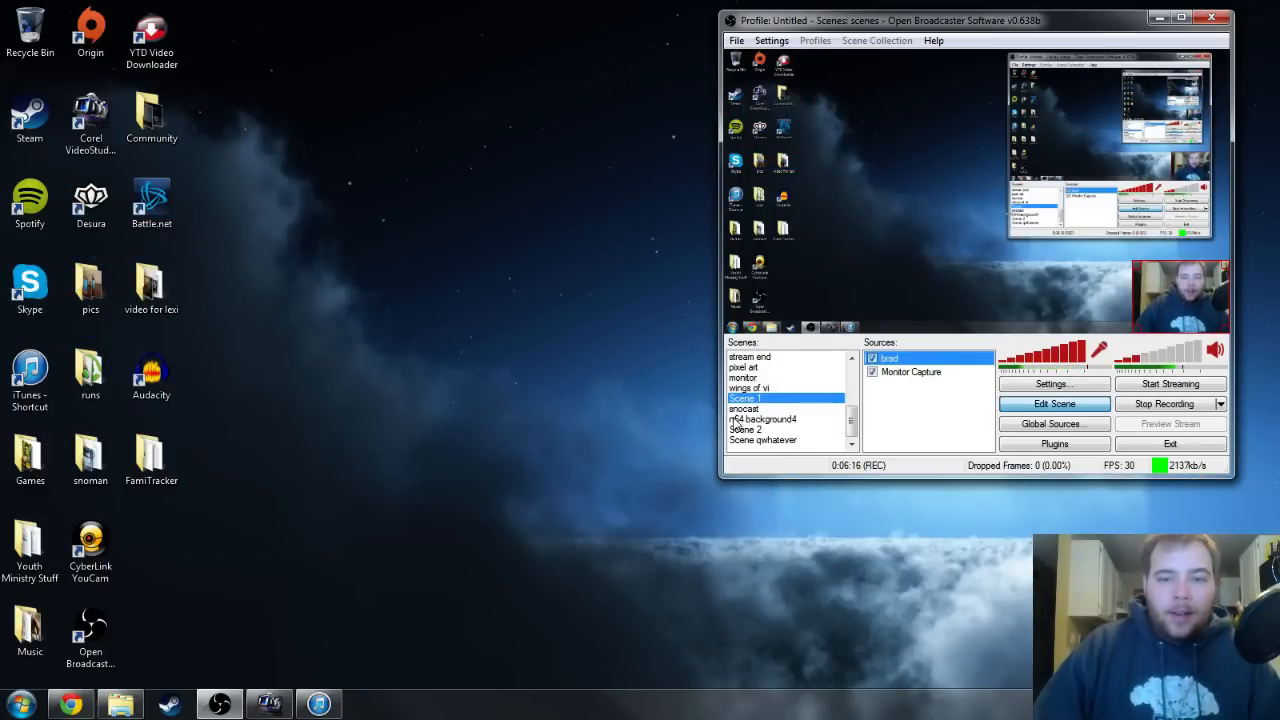
mouse_move(668, 440)
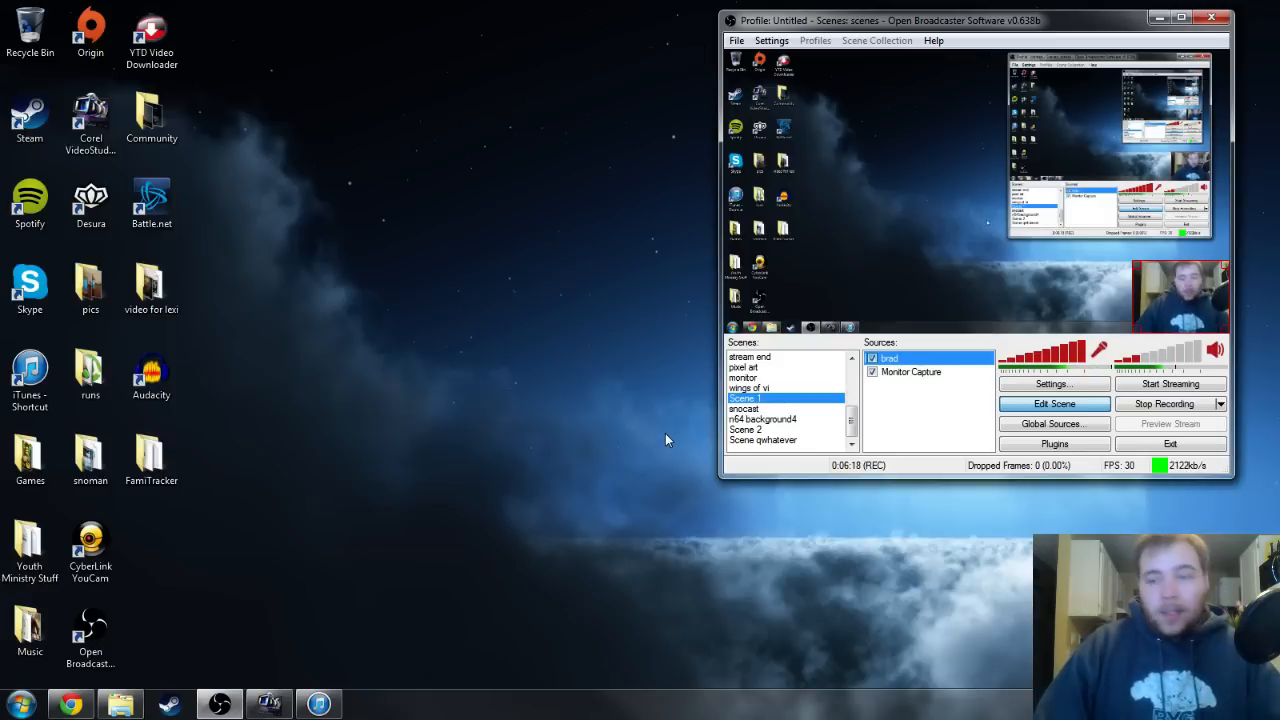
mouse_move(672, 424)
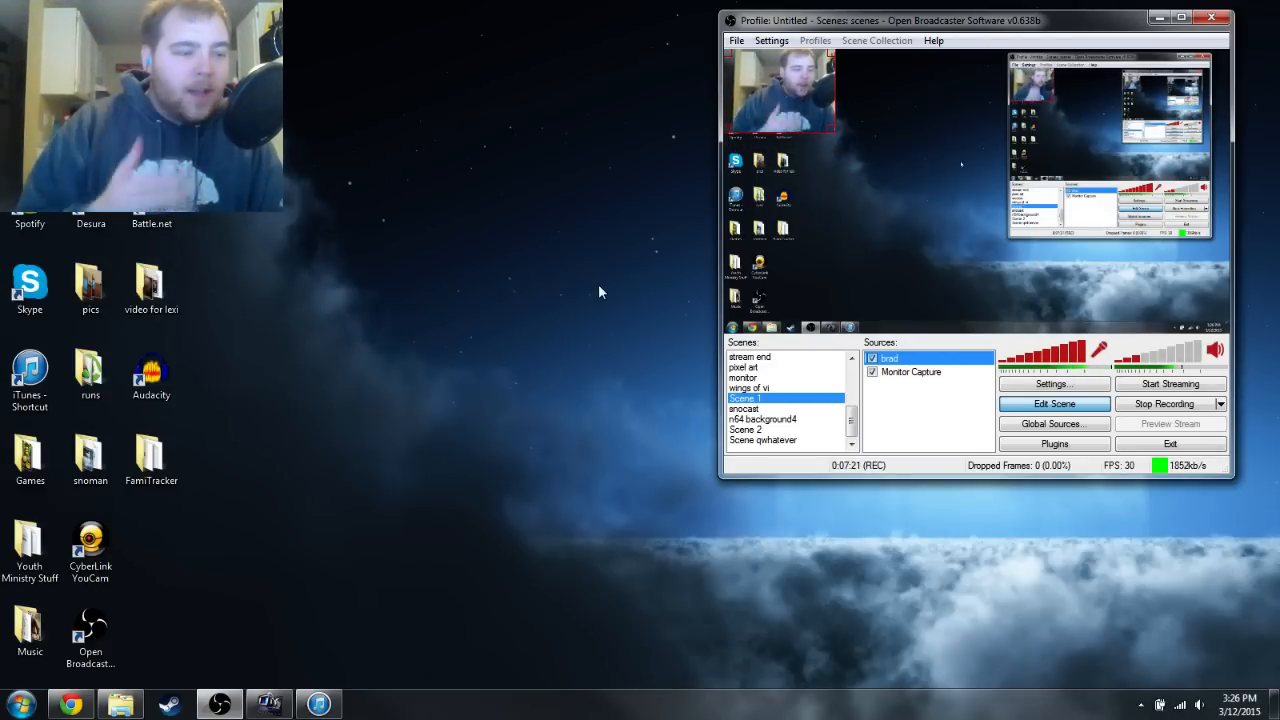
mouse_move(568, 380)
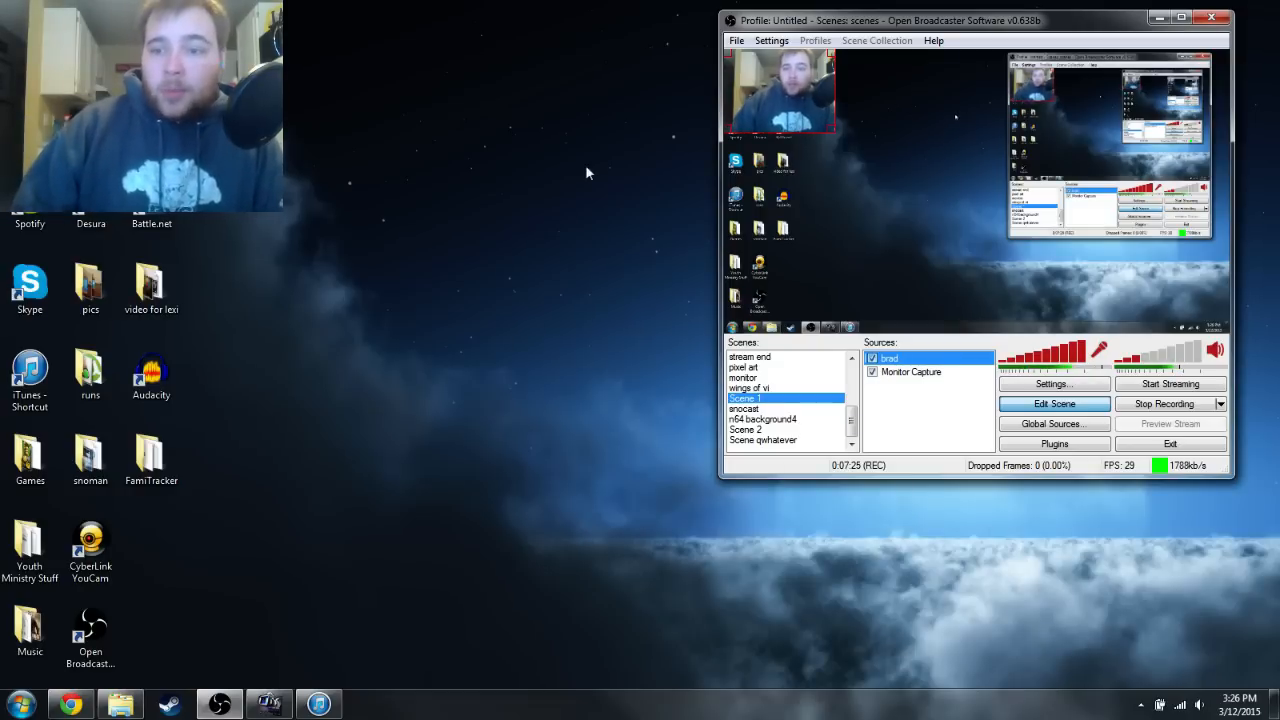
mouse_move(550, 388)
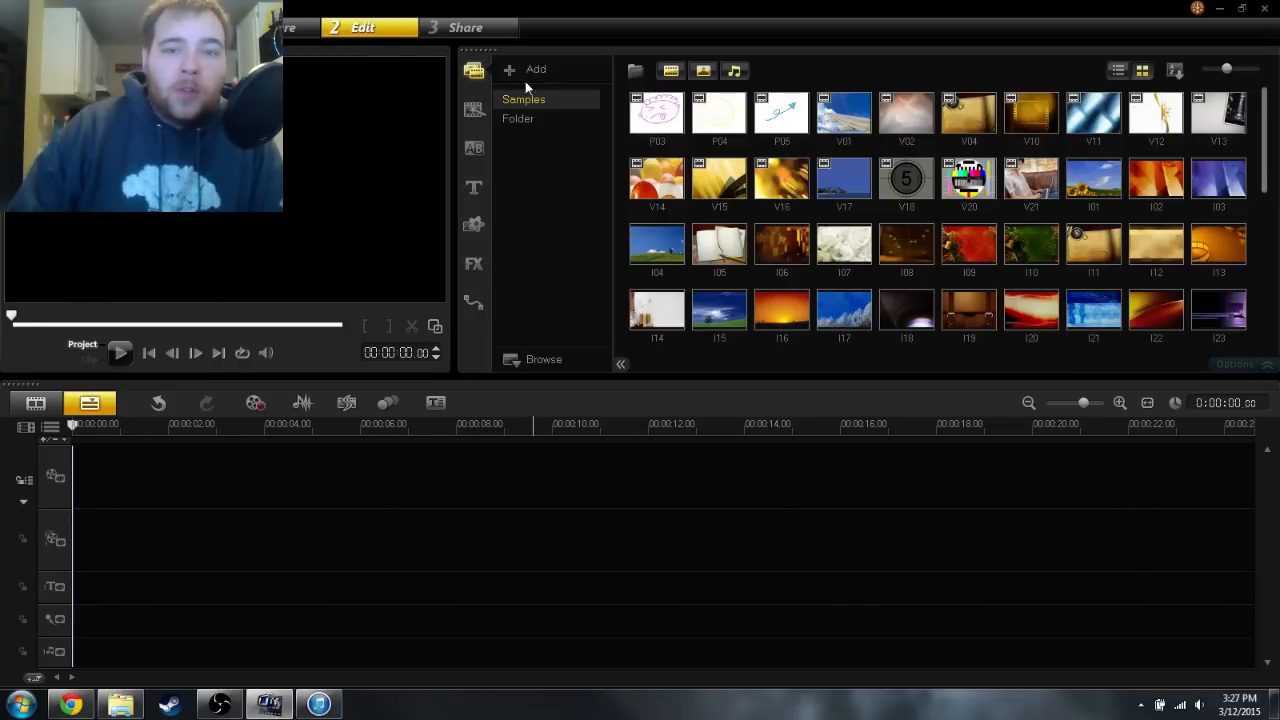
mouse_move(656, 244)
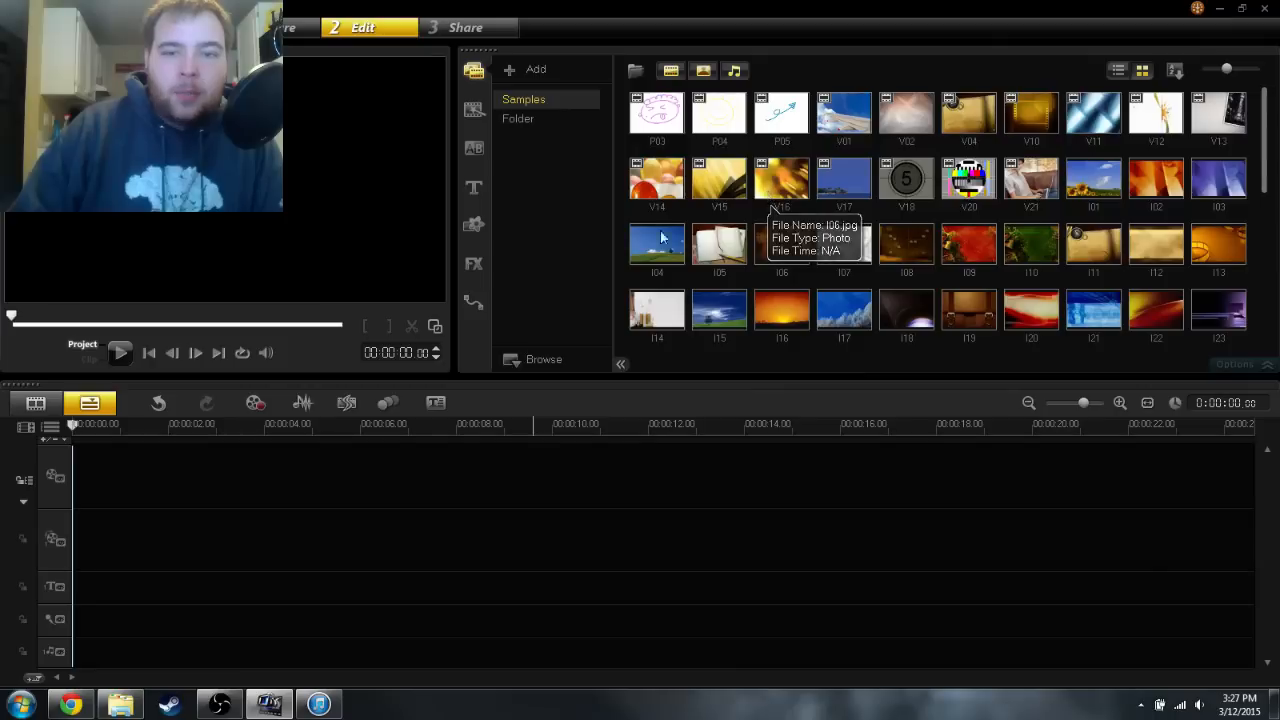
mouse_move(570, 256)
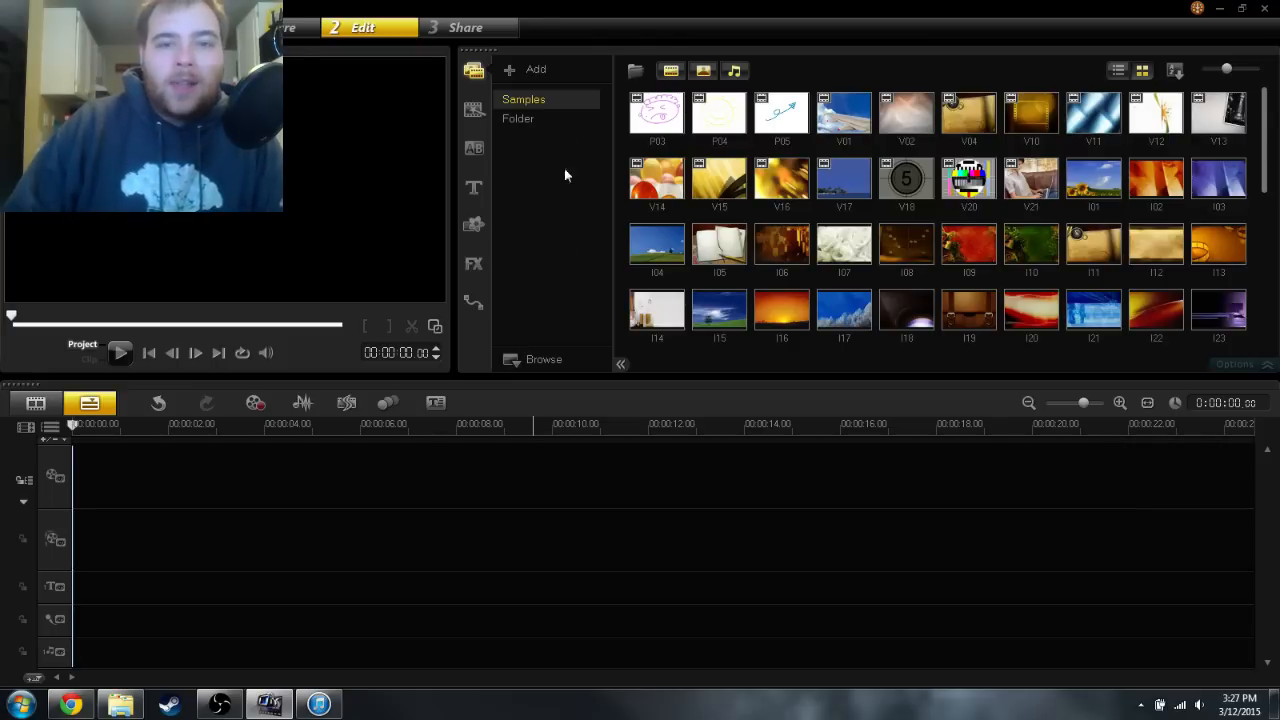
mouse_move(604, 218)
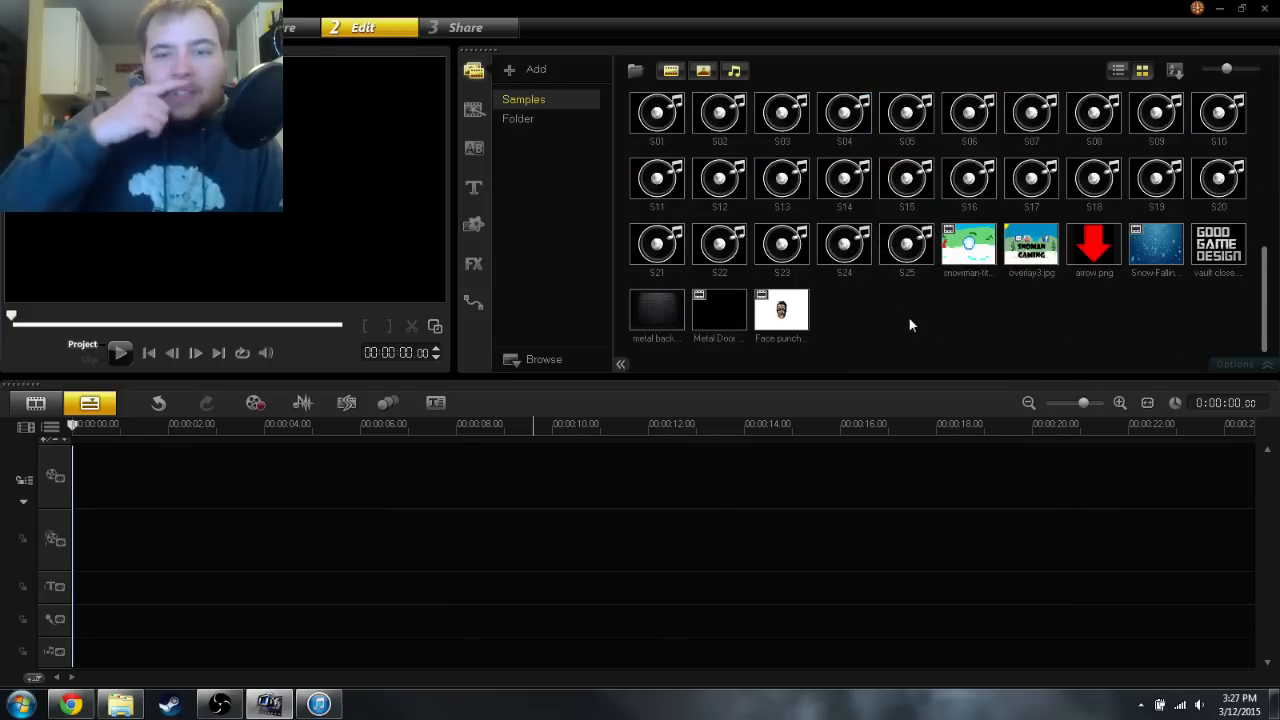
mouse_move(968, 244)
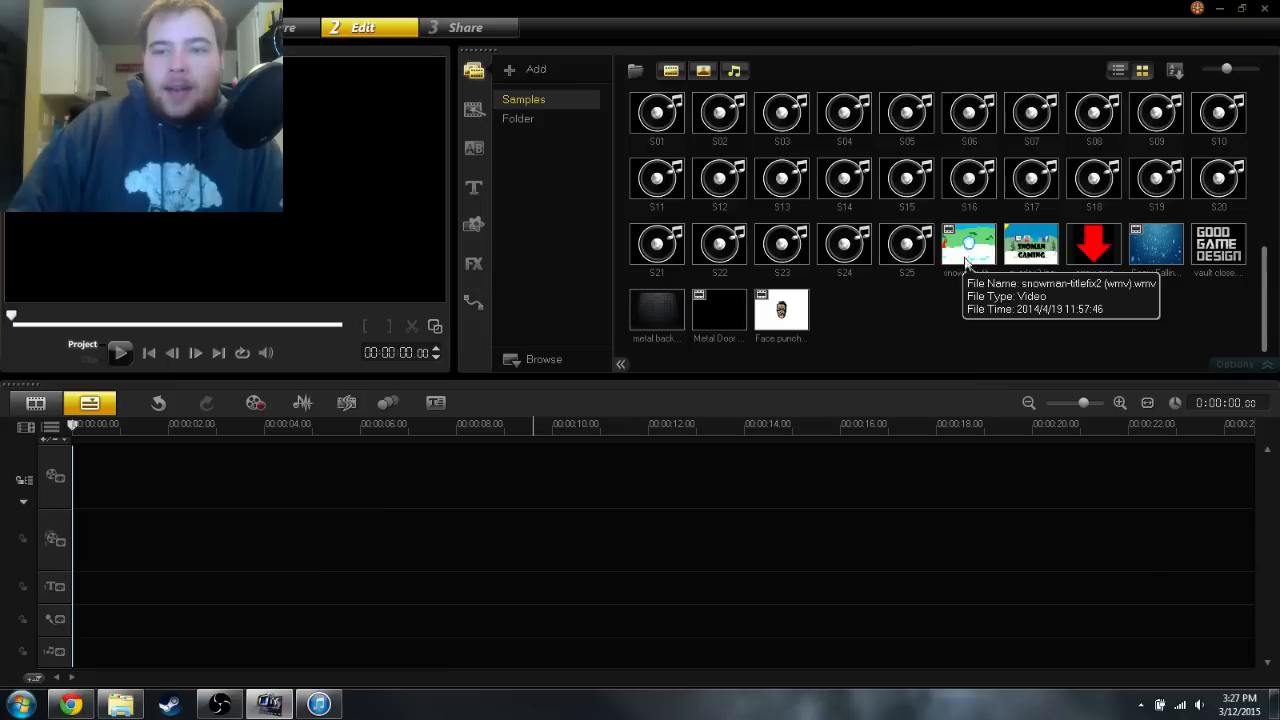
Place the snowman video on the video track and arrow.png on the overlay track.
drag(968, 244, 310, 476)
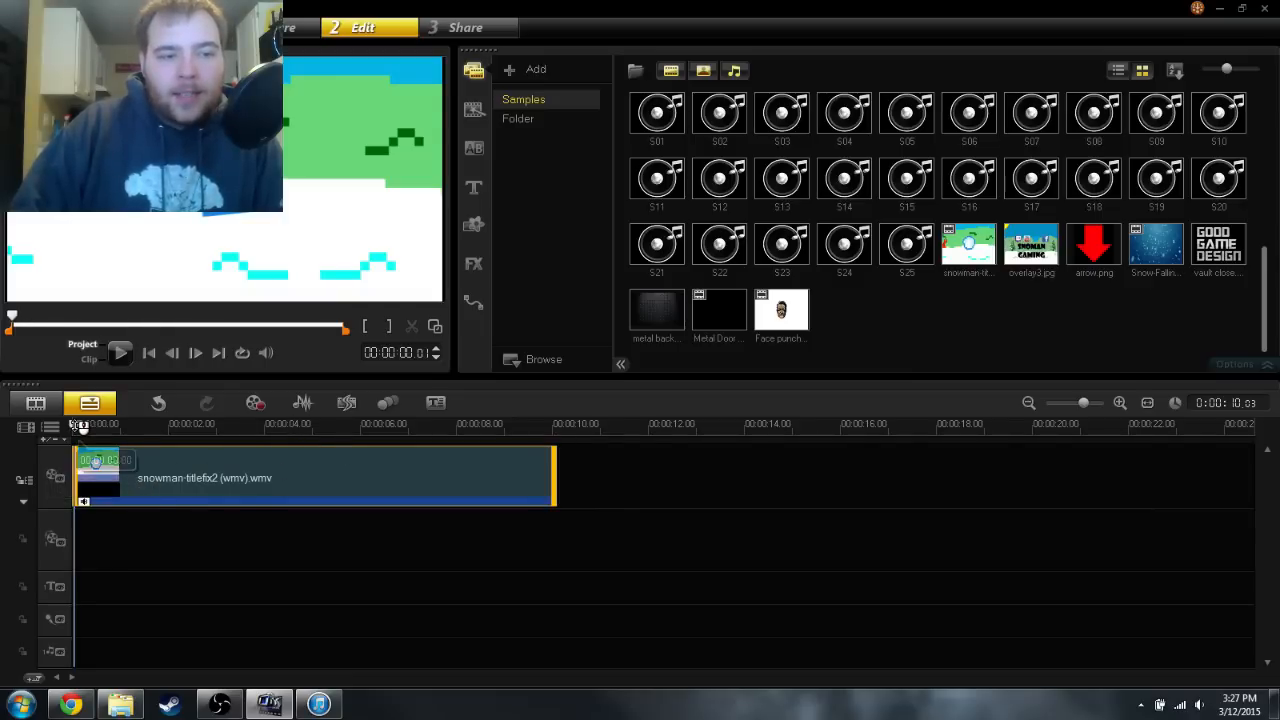
click(370, 424)
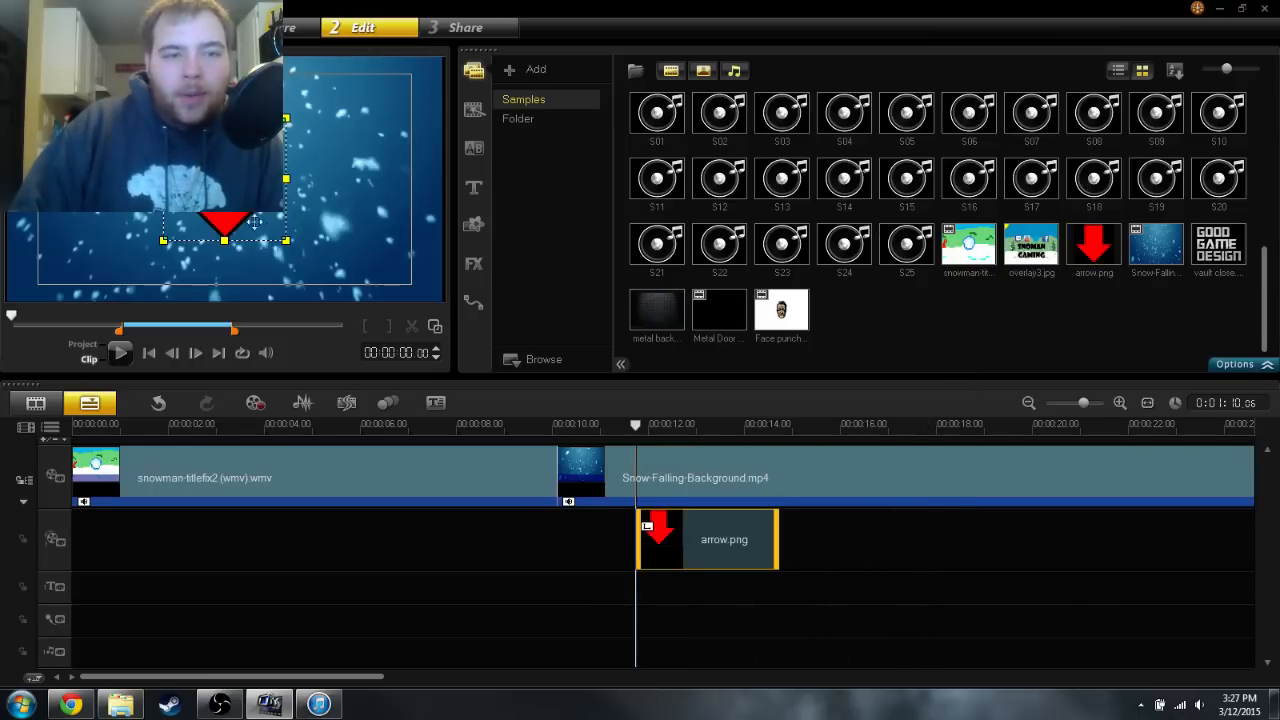
drag(224, 224, 304, 130)
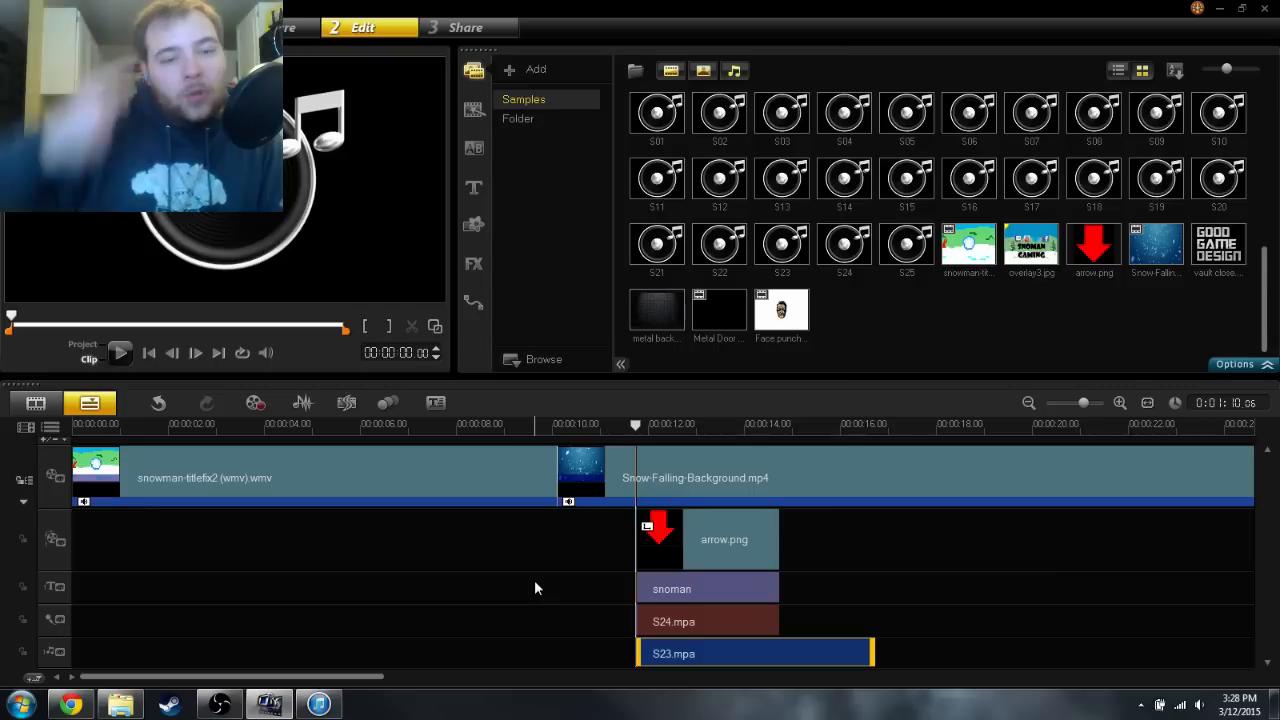
mouse_move(838, 6)
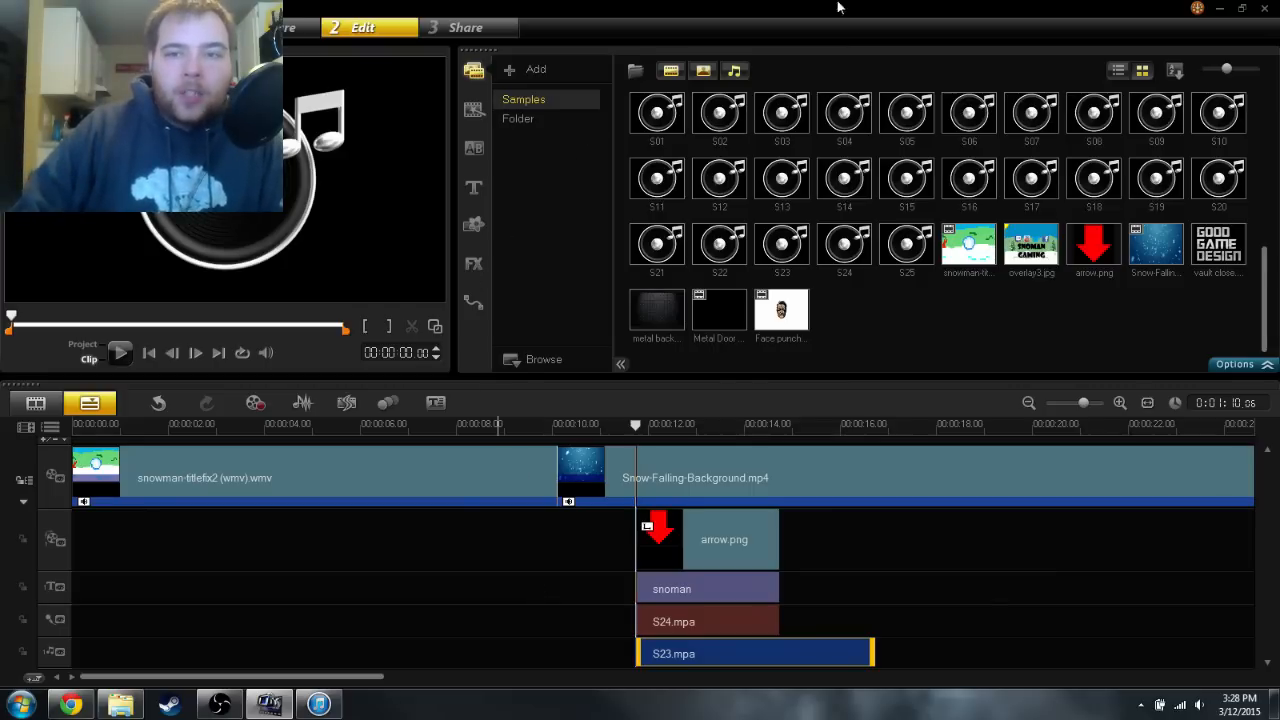
mouse_move(1220, 10)
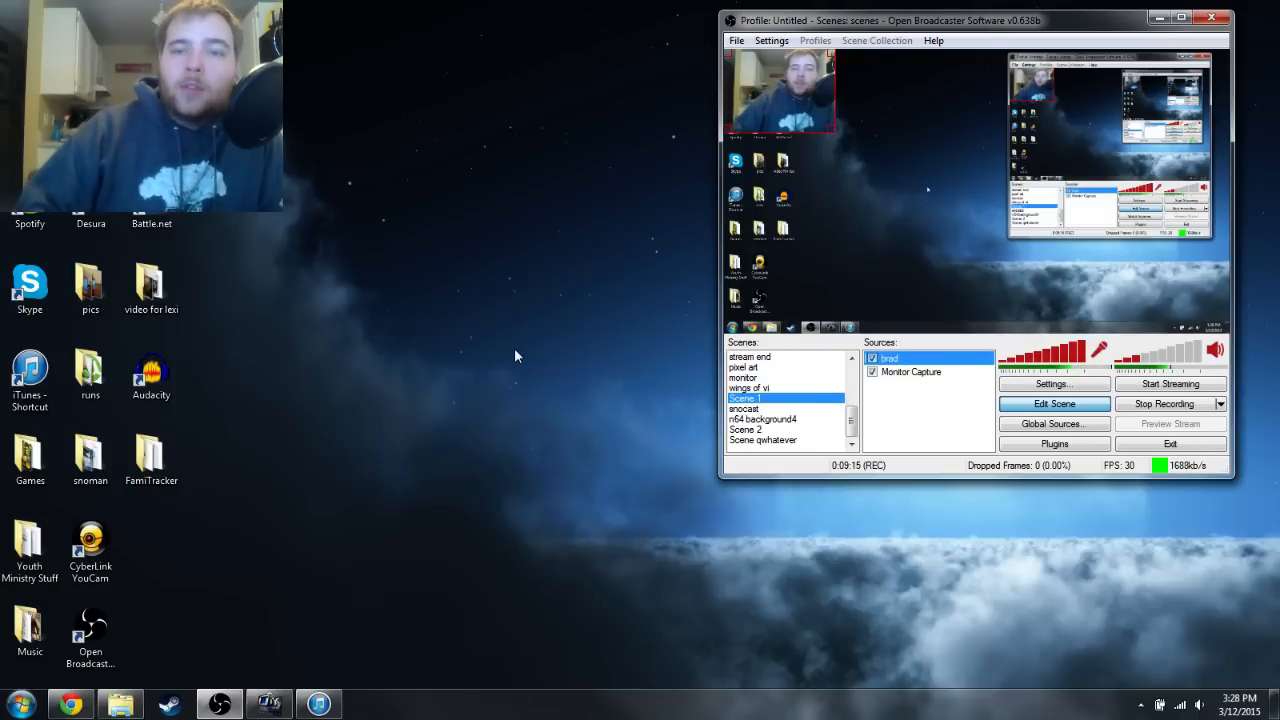
mouse_move(988, 572)
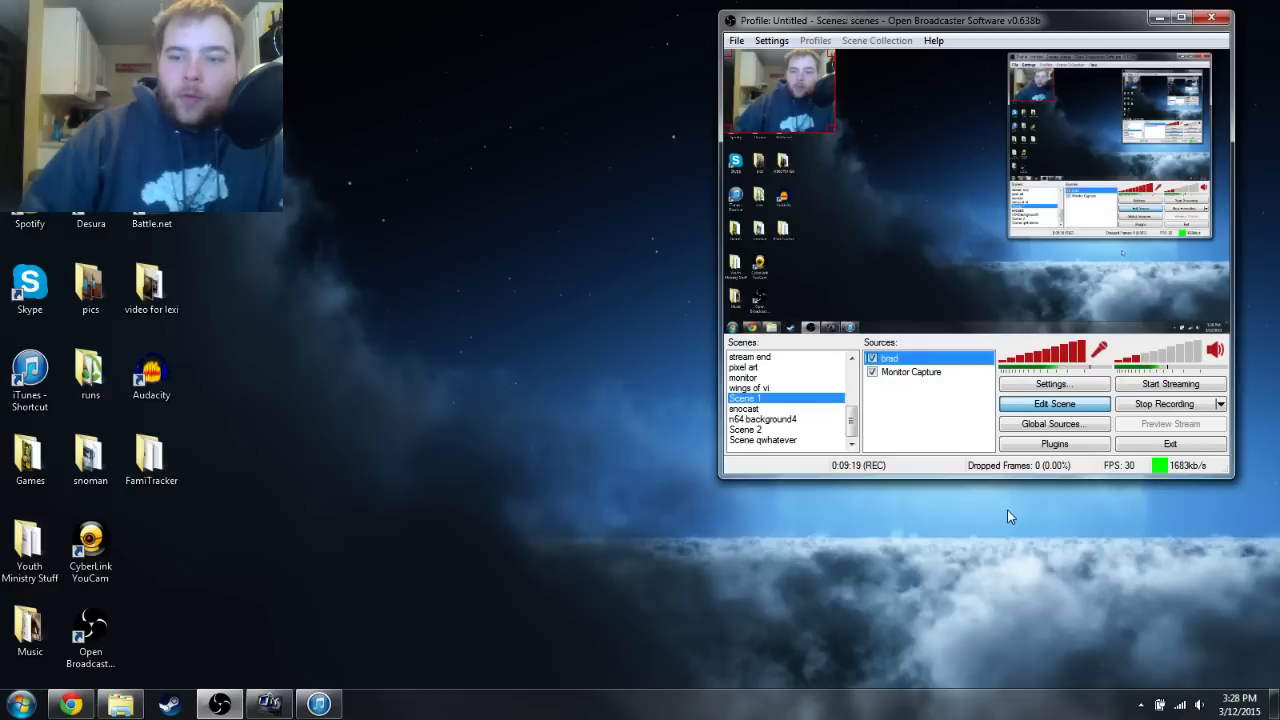
mouse_move(630, 310)
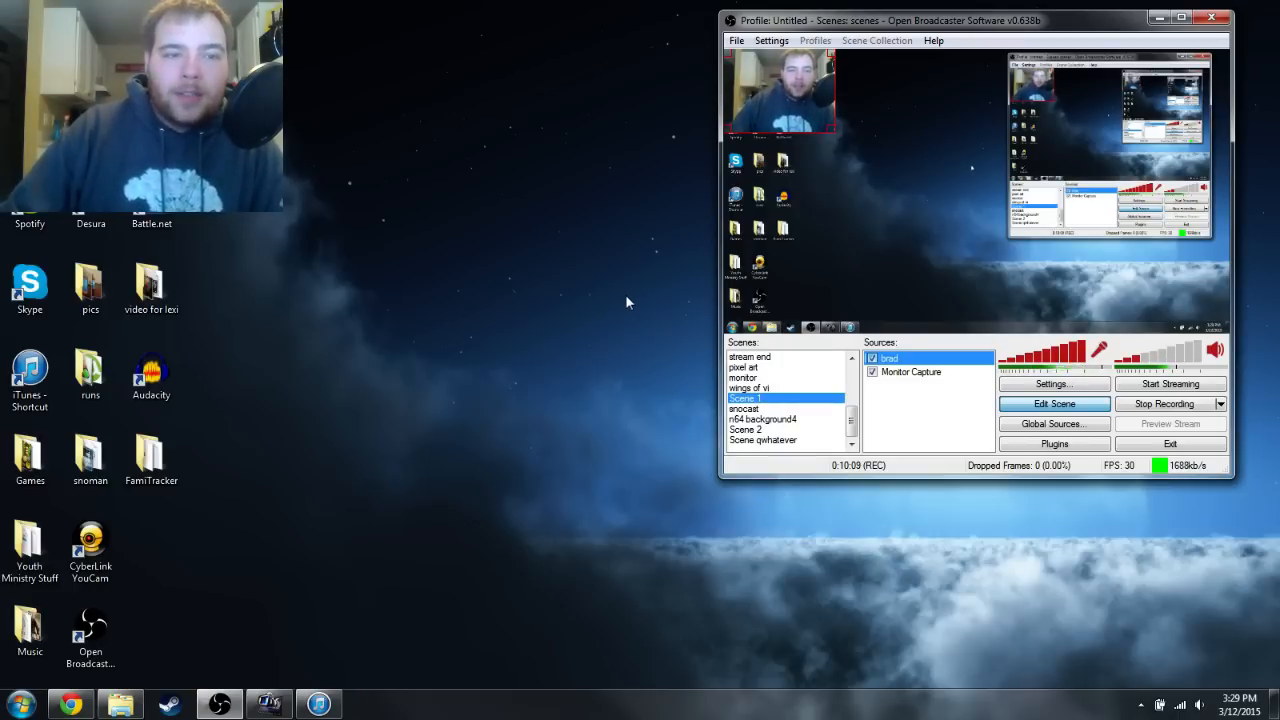
mouse_move(1032, 546)
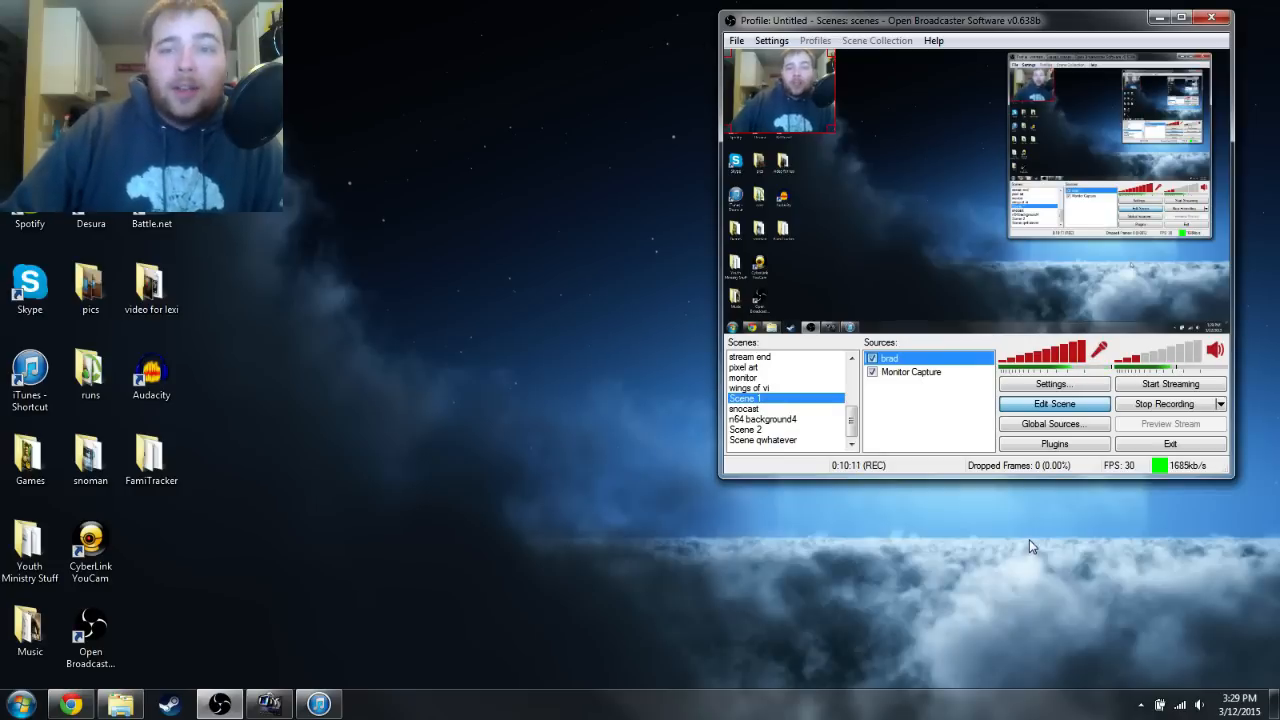